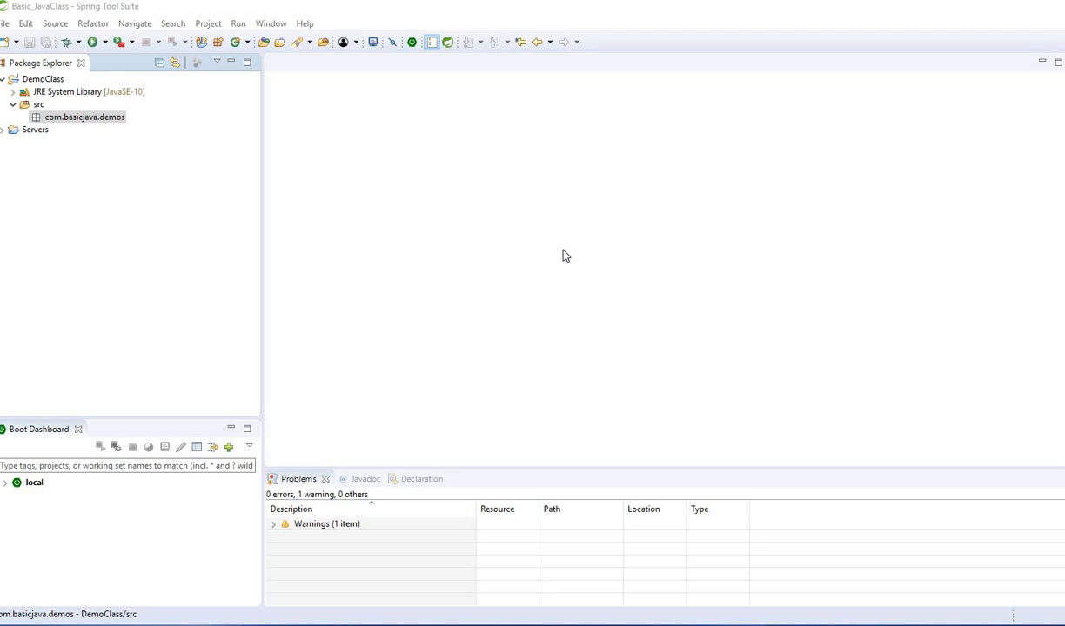
pyautogui.moveTo(559, 255)
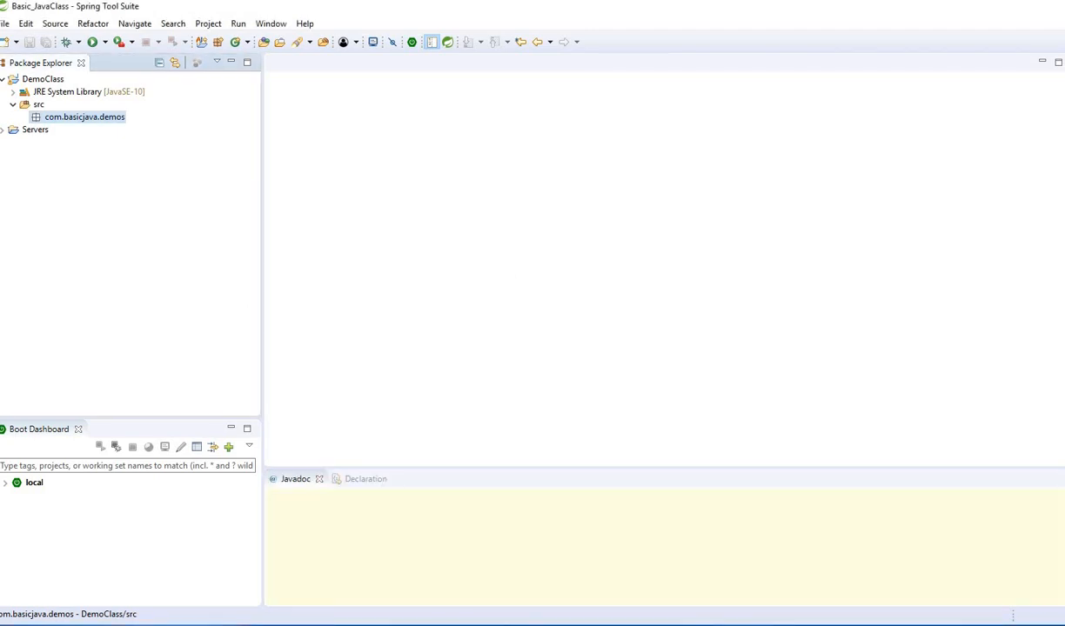
# Close the Problems view and select com.basicjava.demos to display its Javadoc.
pyautogui.click(84, 117)
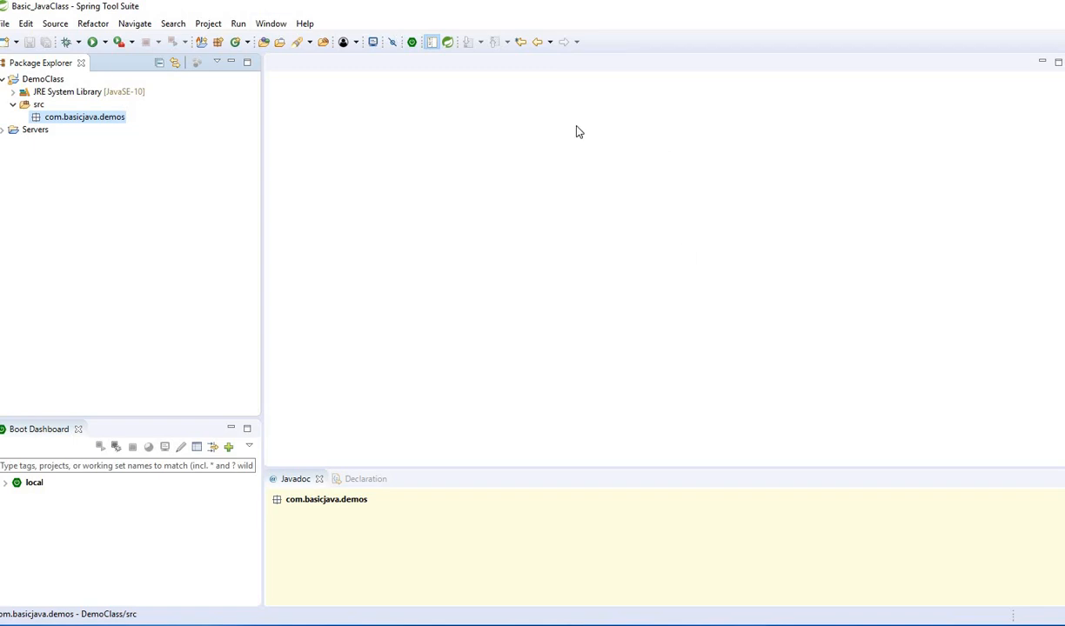
pyautogui.moveTo(814, 468)
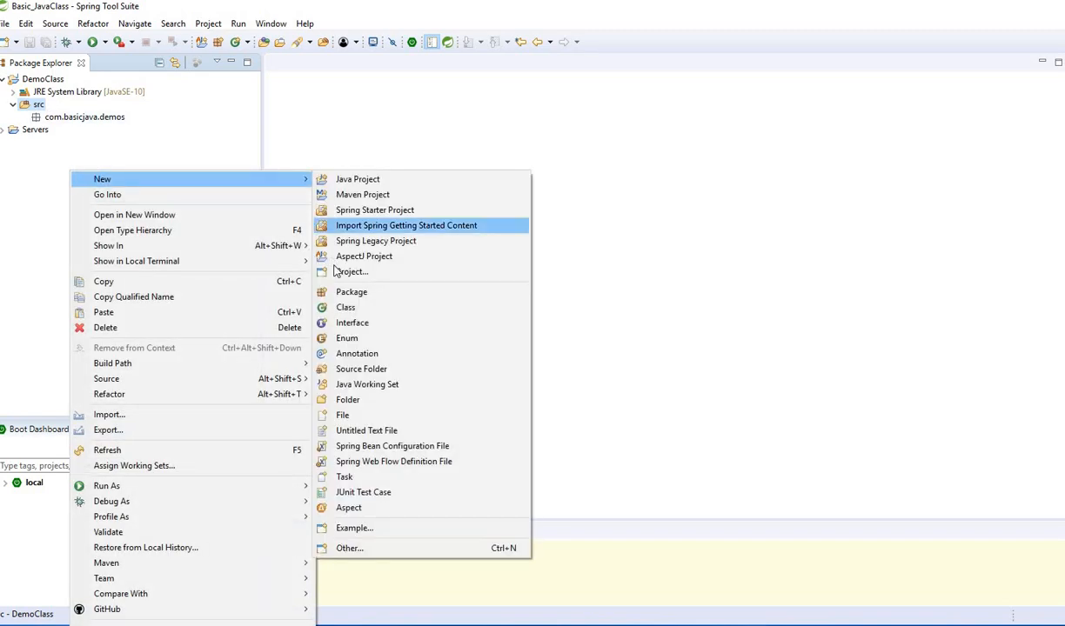
pyautogui.moveTo(356, 180)
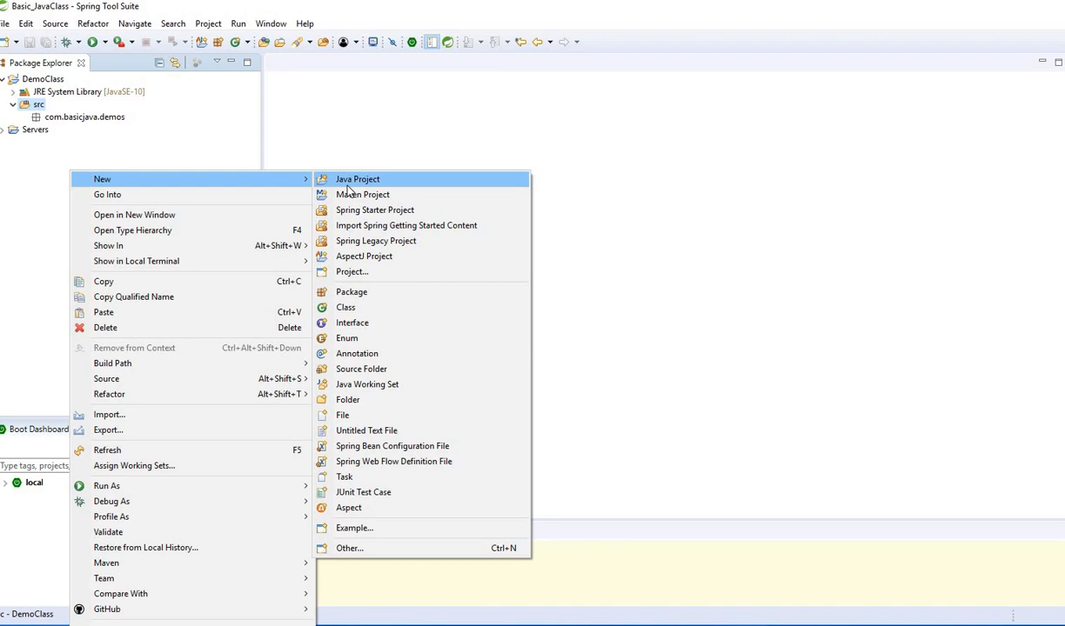
# Start a new Java project, cancel the wizard, then reopen the src folder's context menu.
pyautogui.click(357, 179)
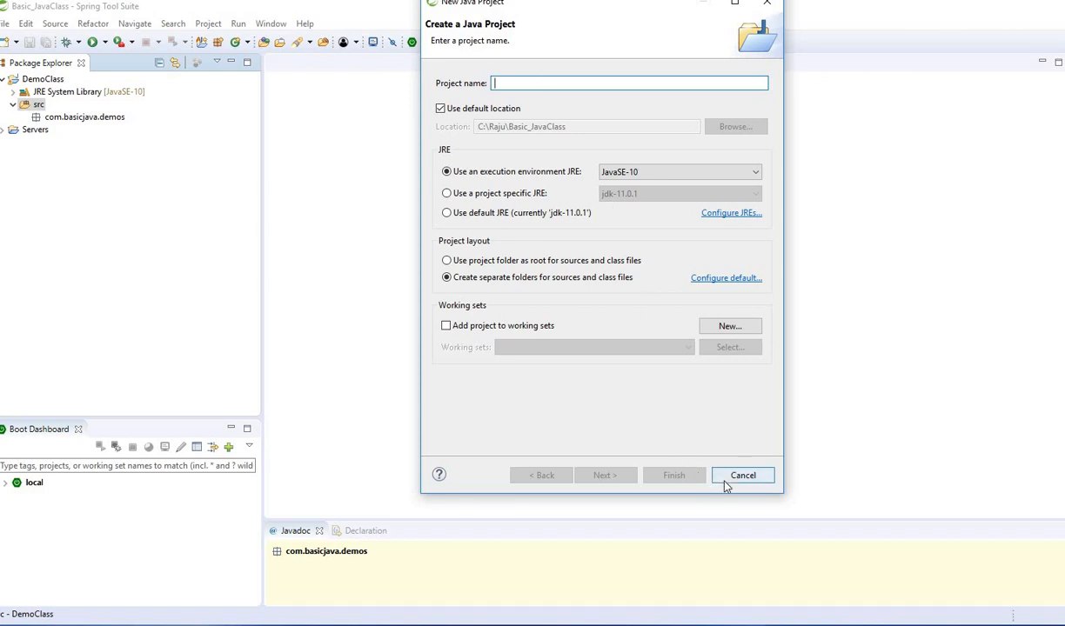
pyautogui.click(742, 475)
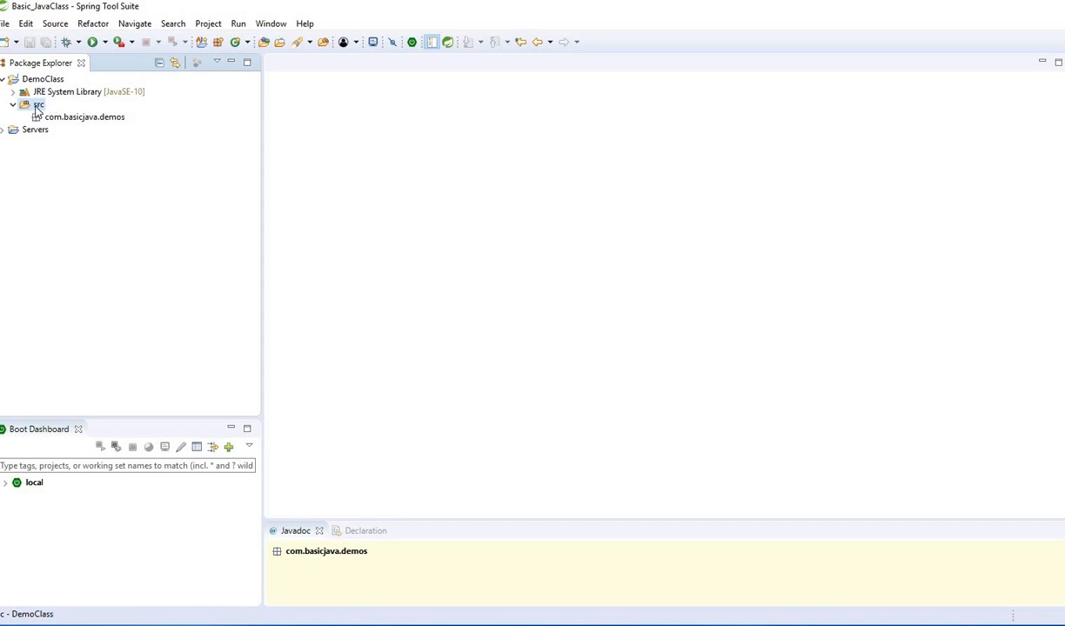
pyautogui.rightClick(39, 105)
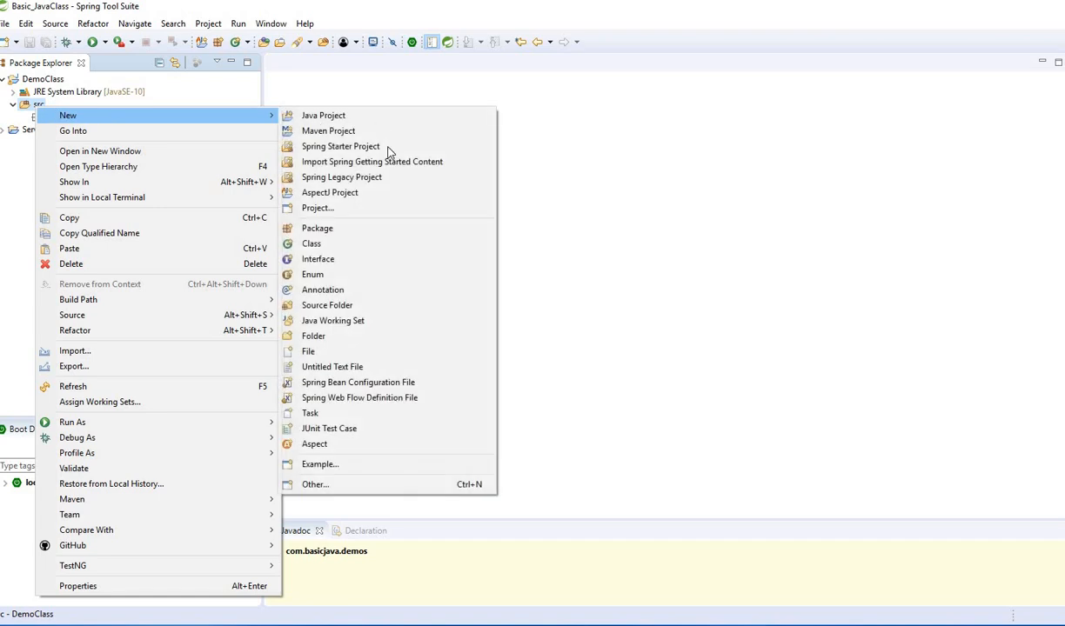
pyautogui.moveTo(347, 228)
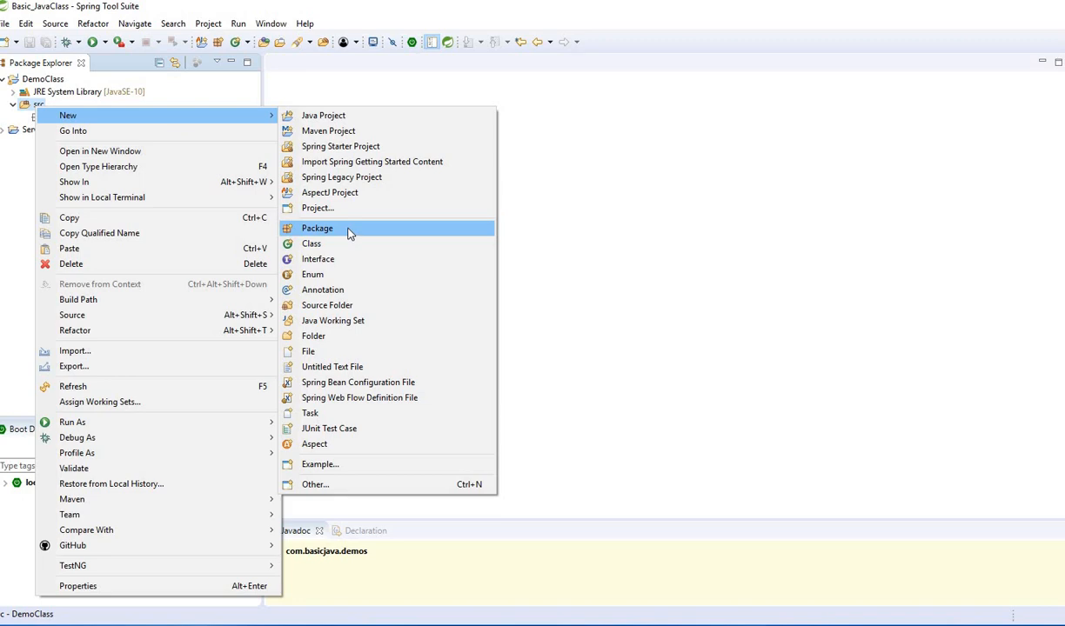
pyautogui.moveTo(674, 215)
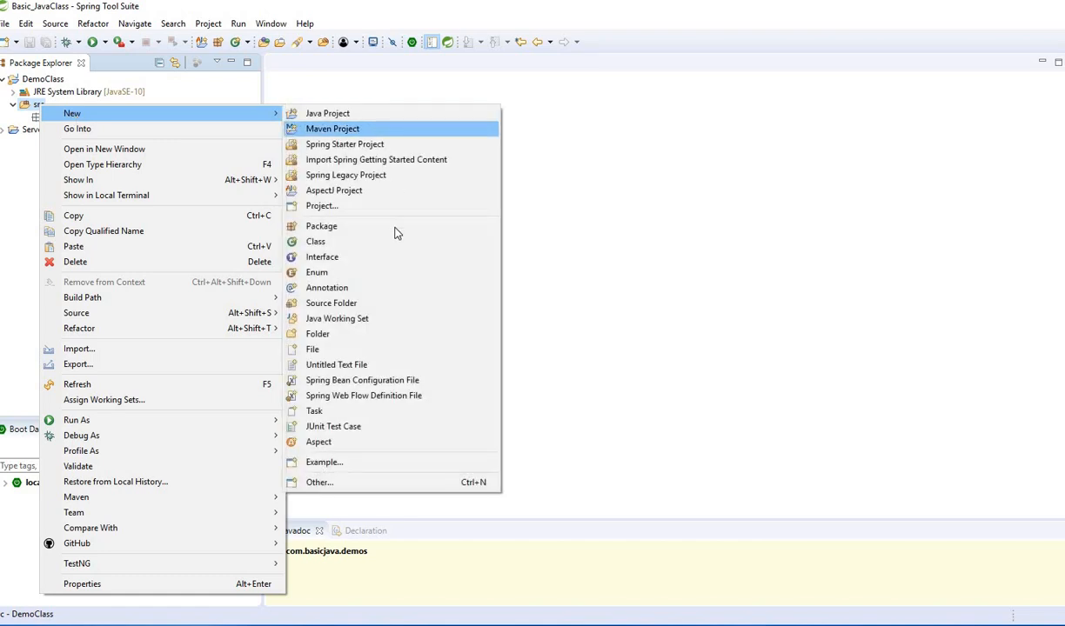
# Create package com.advjava.demos in src, then select com.basicjava.demos in Package Explorer.
pyautogui.click(321, 227)
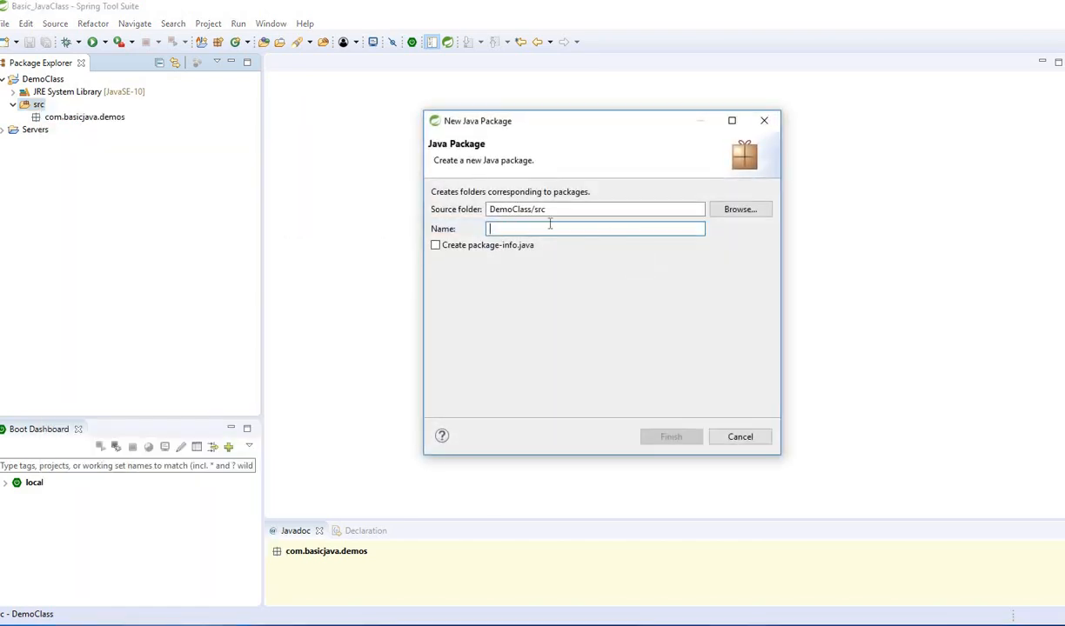
pyautogui.write('c')
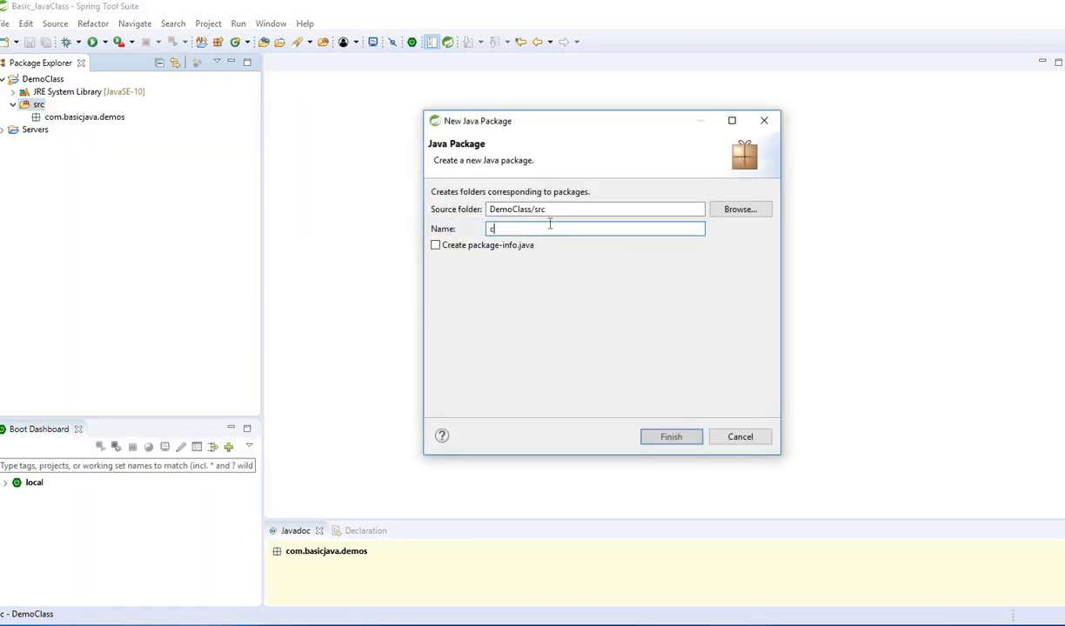
pyautogui.write('om.ad')
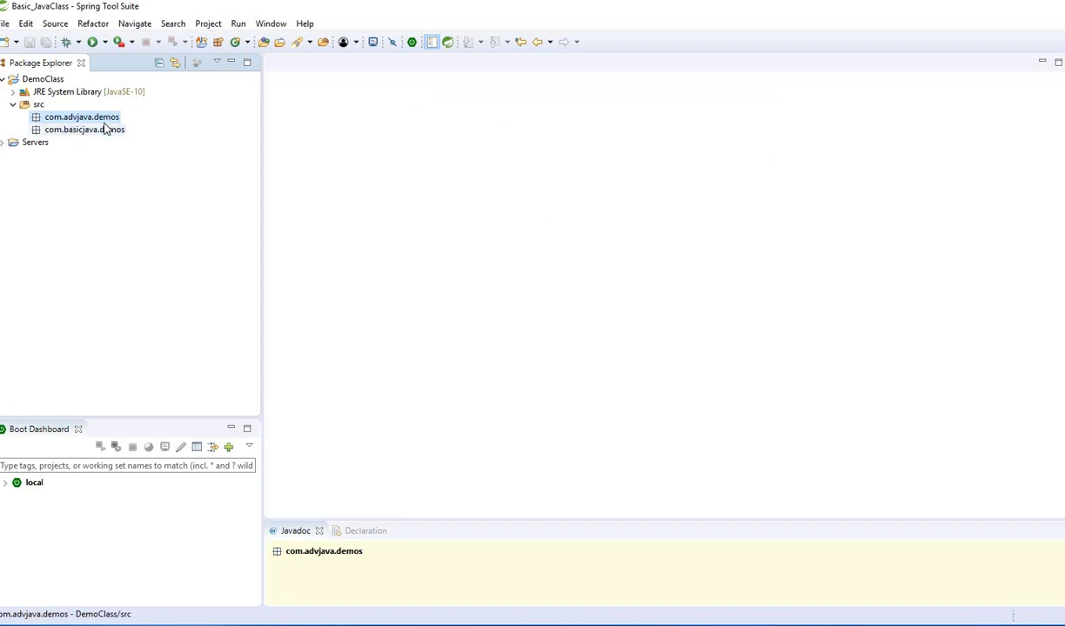
pyautogui.moveTo(83, 130)
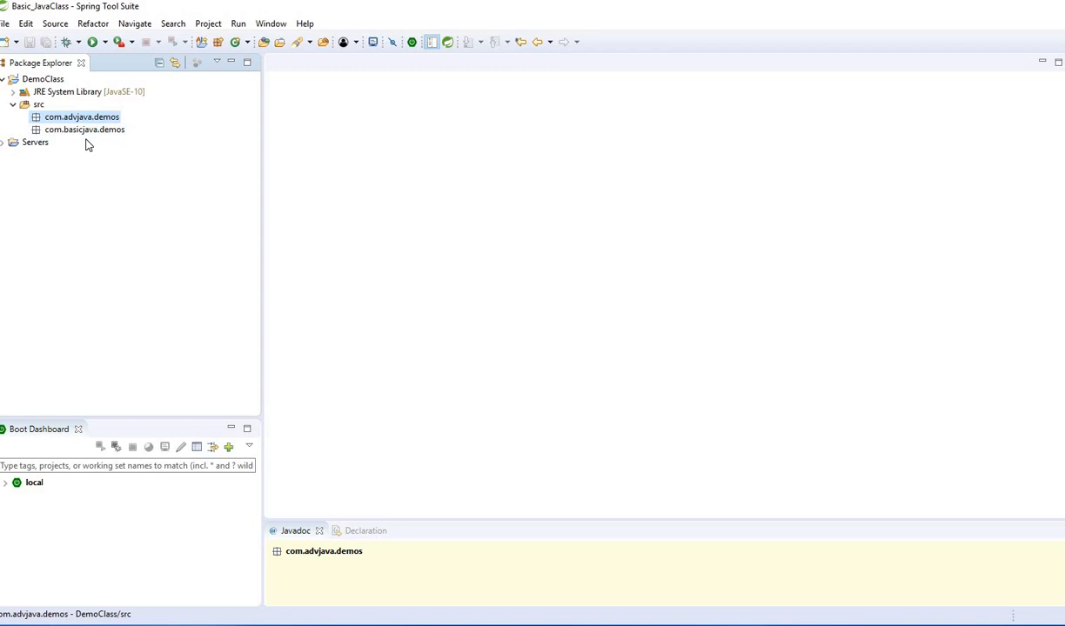
pyautogui.click(84, 129)
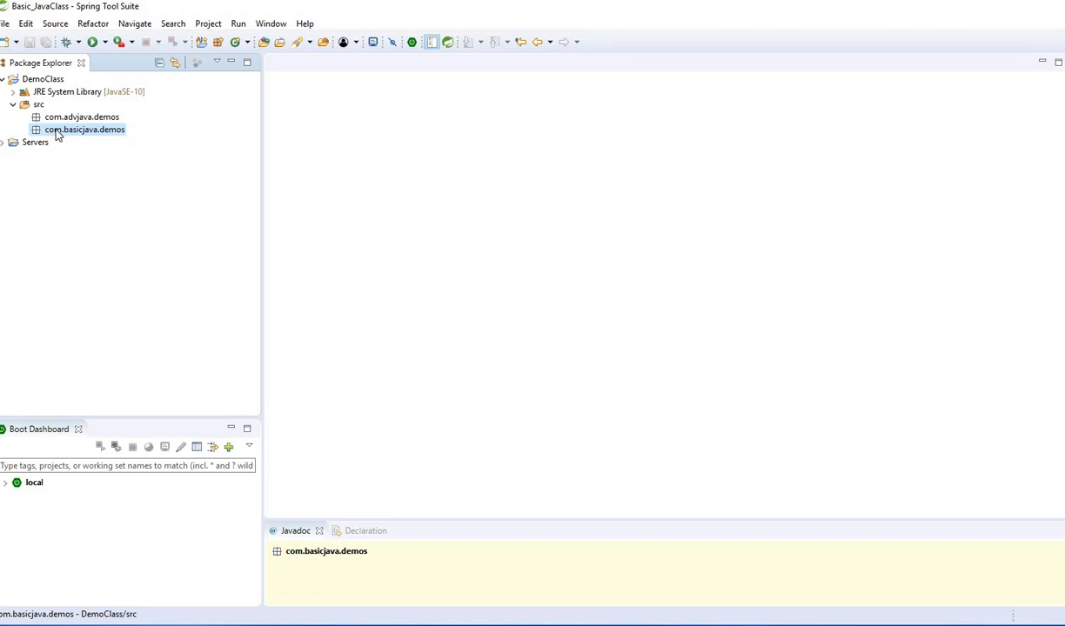
# Create class HelloWorld in com.basicjava.demos and open HelloWorld.java in the editor.
pyautogui.rightClick(84, 129)
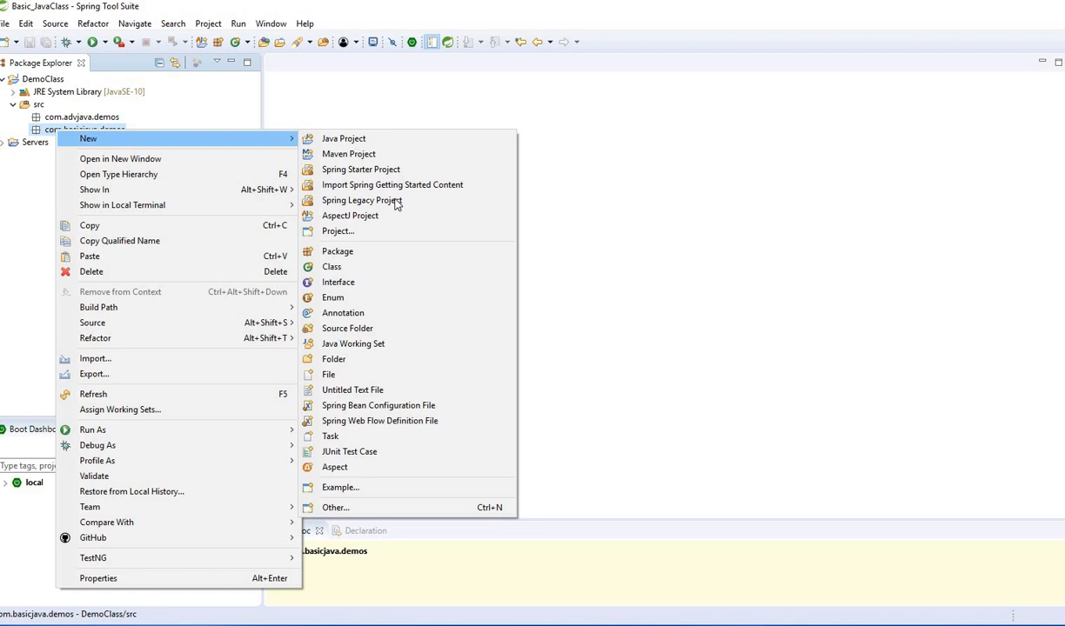
pyautogui.moveTo(383, 267)
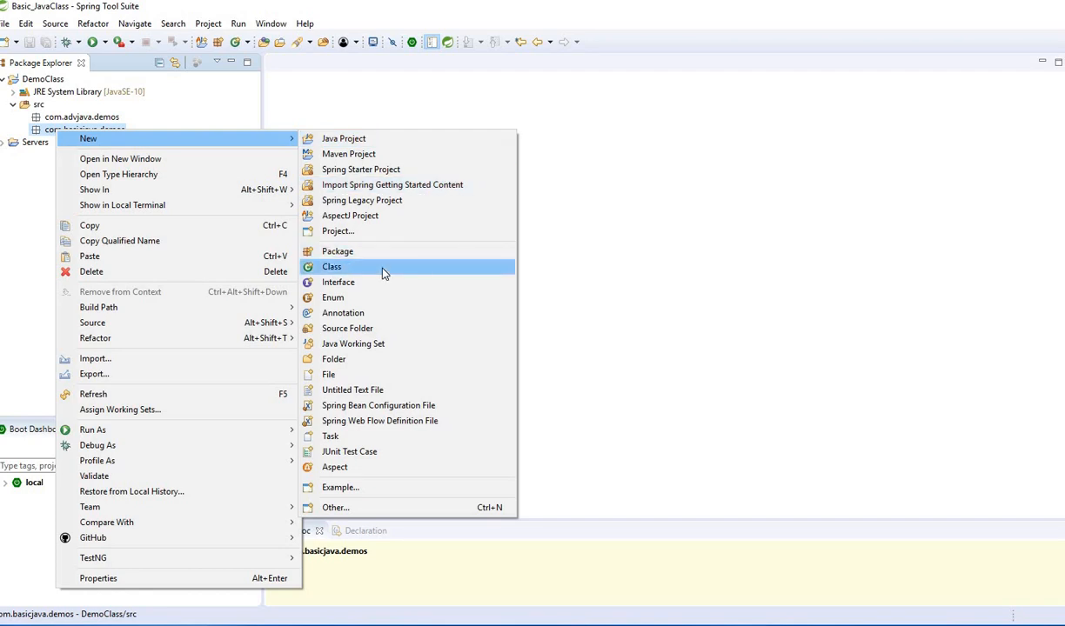
pyautogui.click(332, 267)
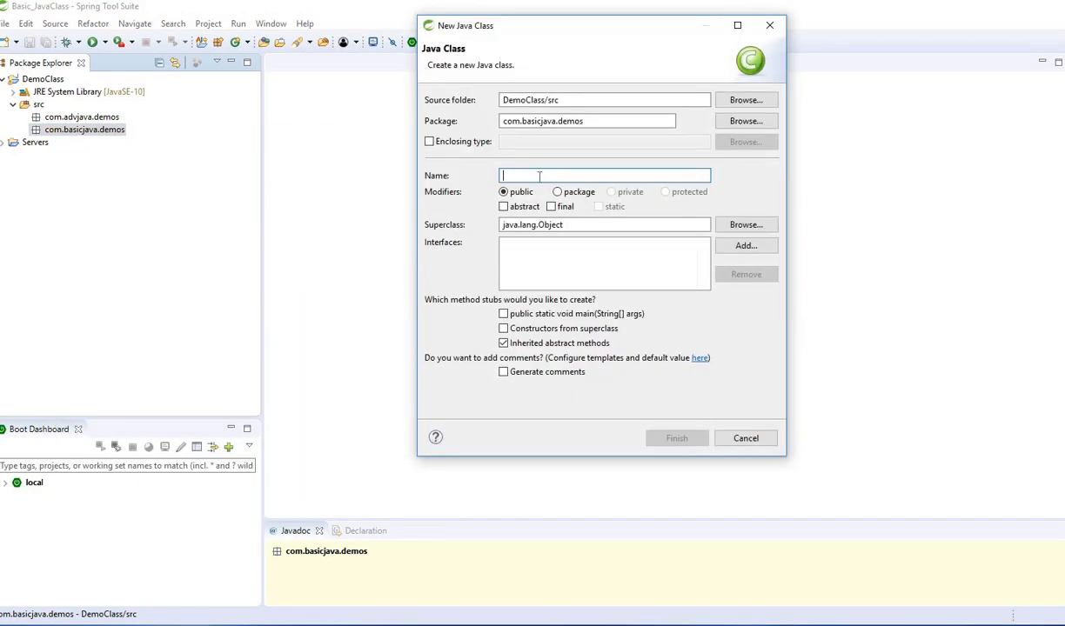
pyautogui.write('H')
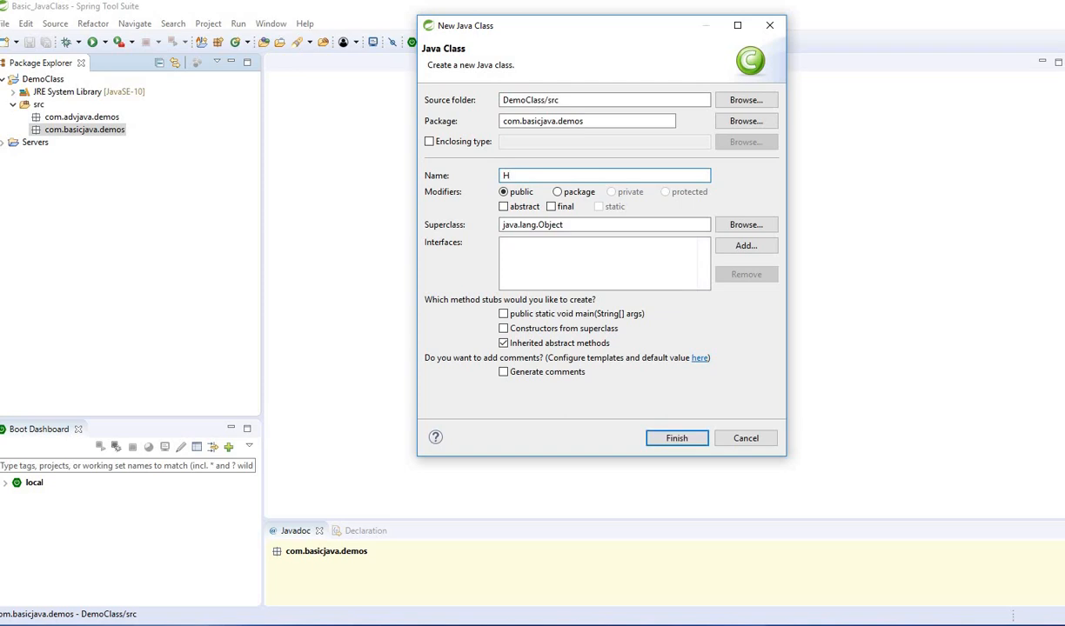
pyautogui.click(676, 437)
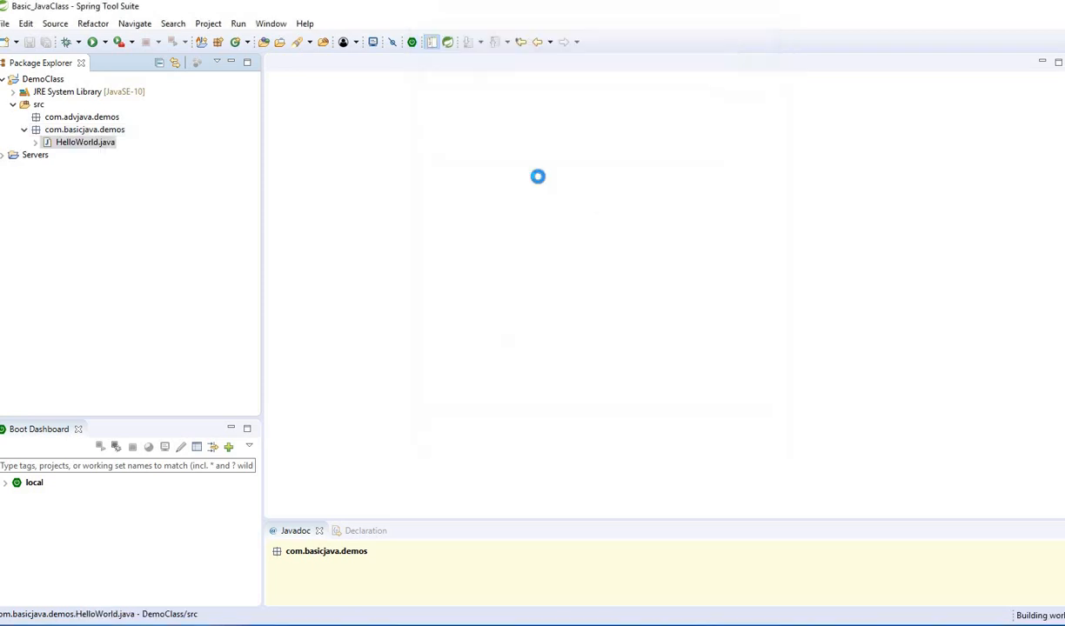
pyautogui.doubleClick(85, 142)
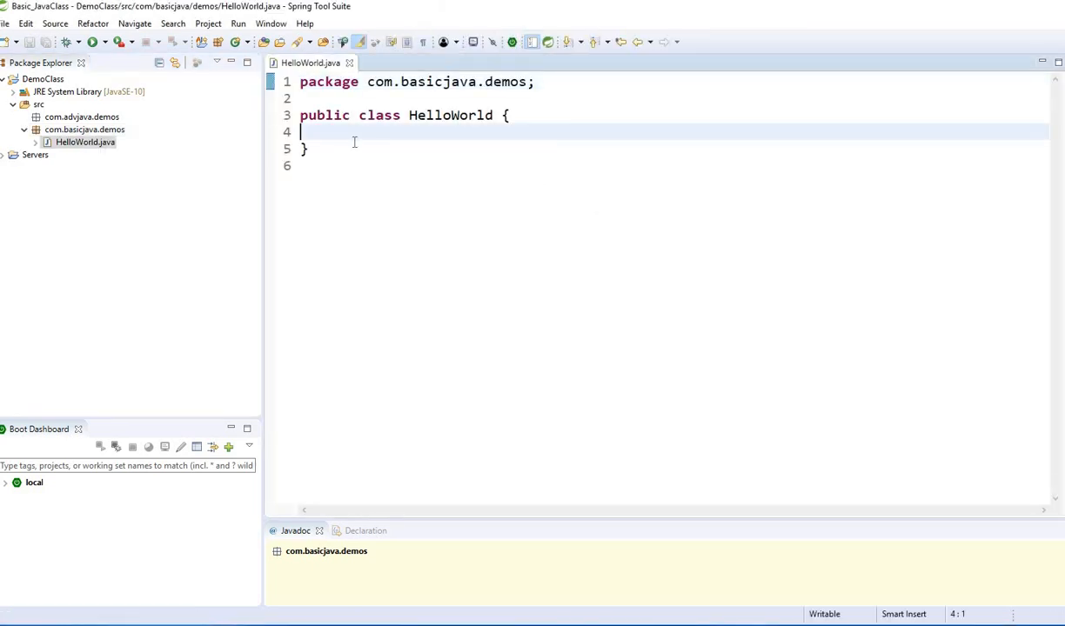
# Add a blank line to the class body, then highlight the class and package names.
pyautogui.press('Enter')
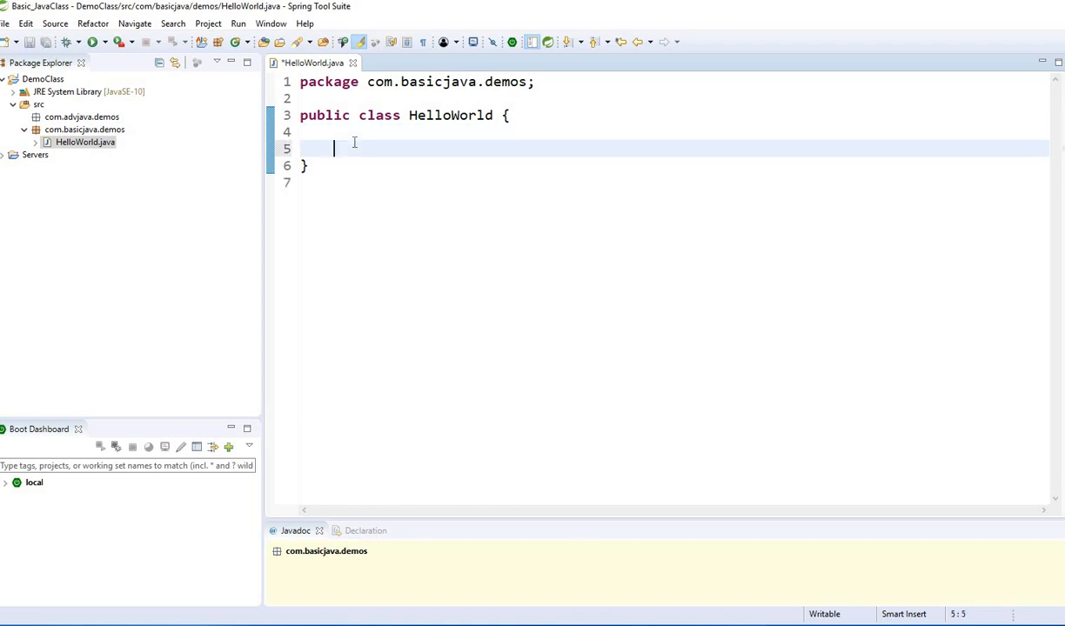
pyautogui.click(410, 115)
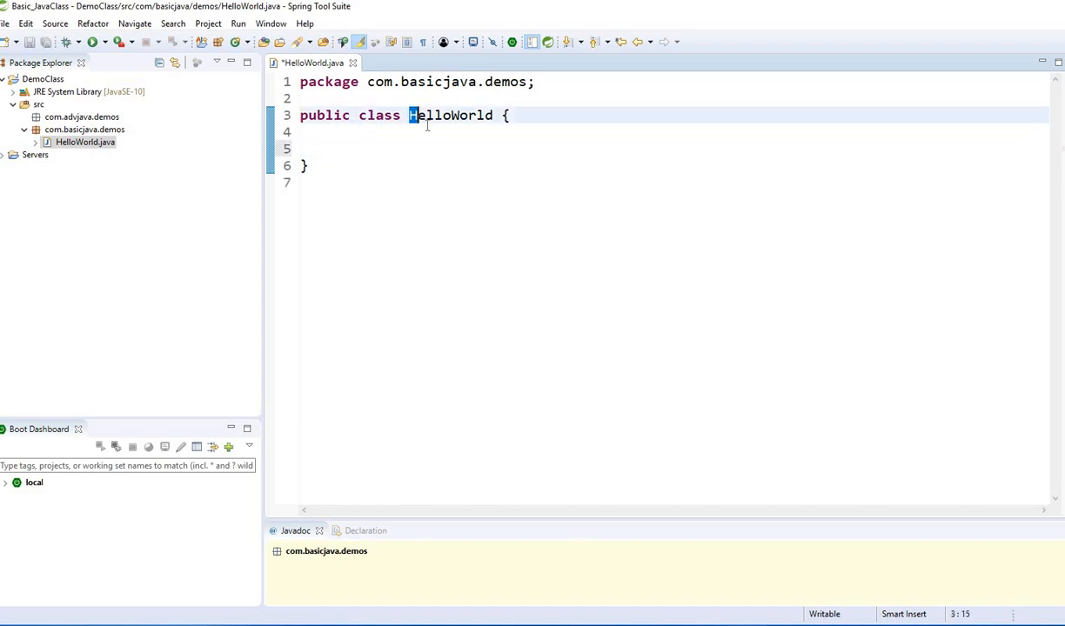
pyautogui.moveTo(450, 115)
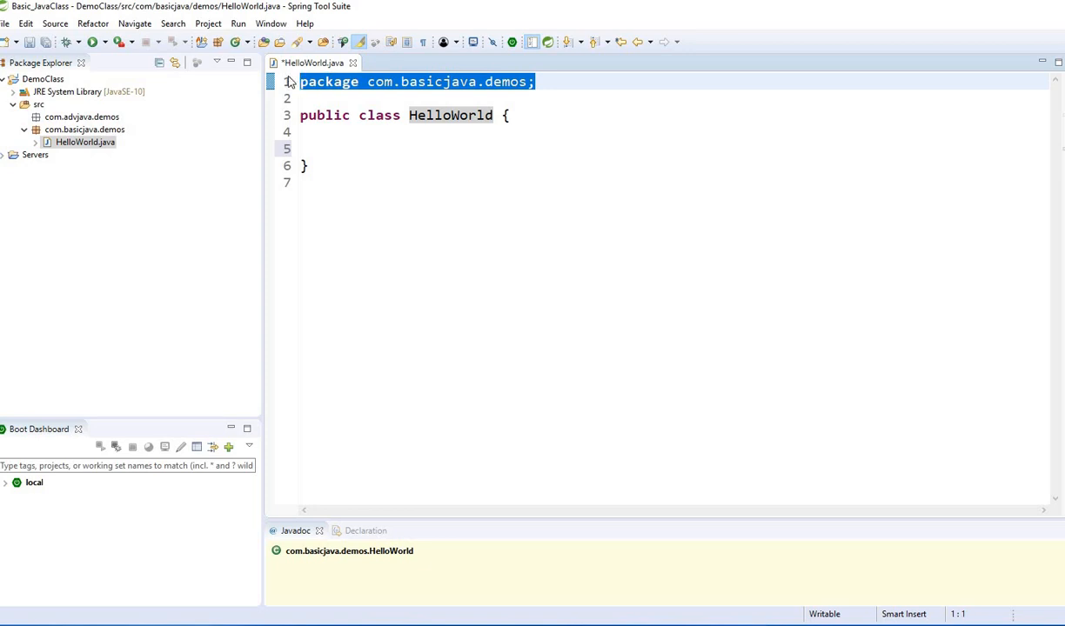
pyautogui.doubleClick(450, 115)
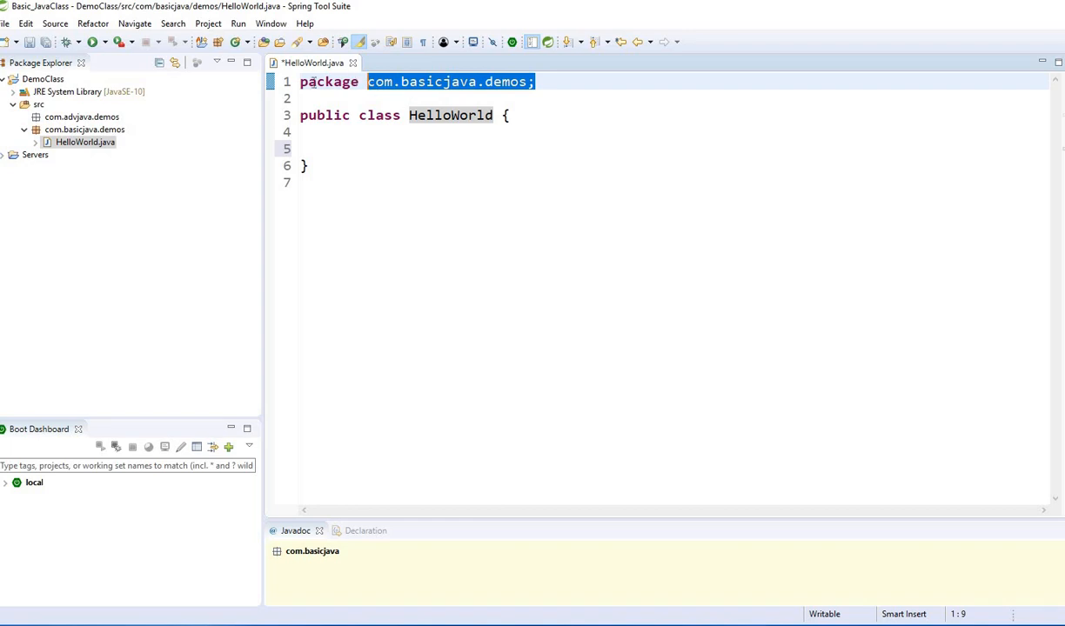
pyautogui.click(574, 81)
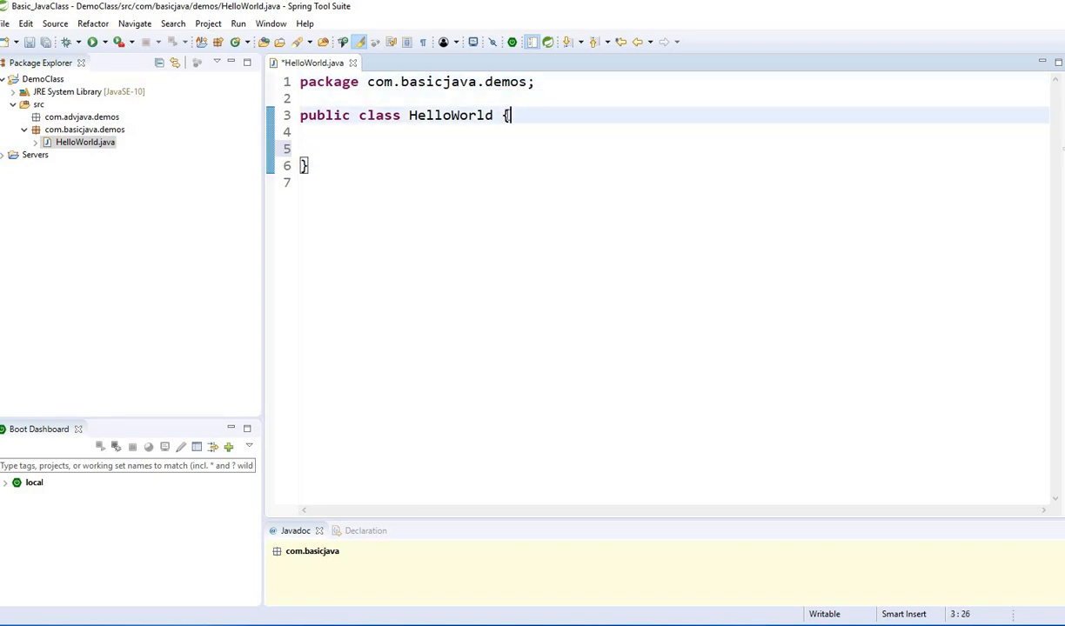
# Highlight the class body between its braces and the HelloWorld class name.
pyautogui.moveTo(507, 115); pyautogui.dragTo(305, 166)
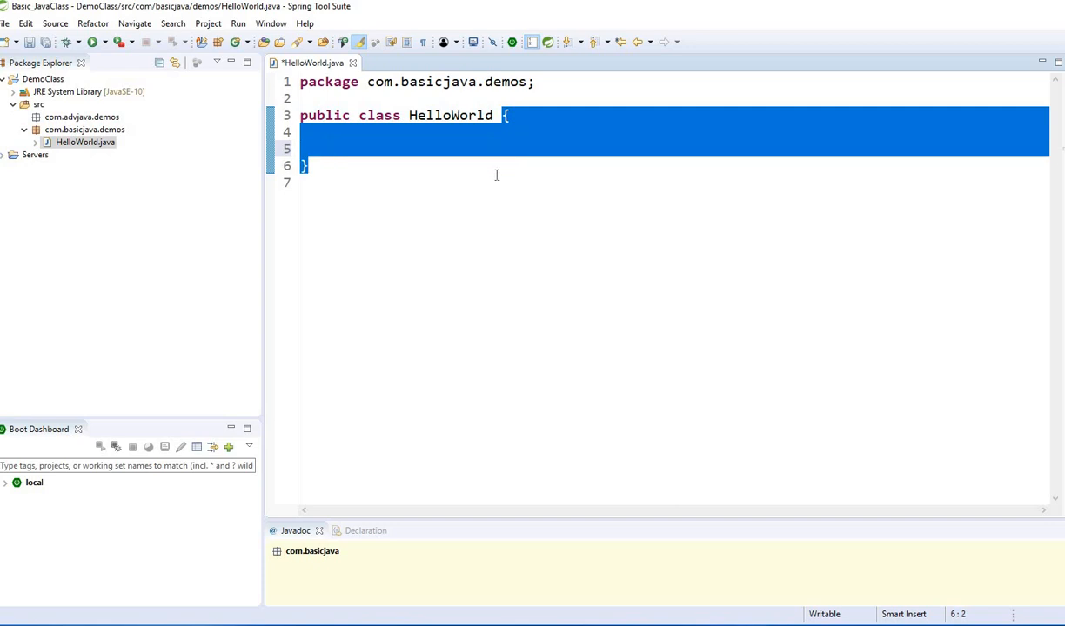
pyautogui.click(351, 133)
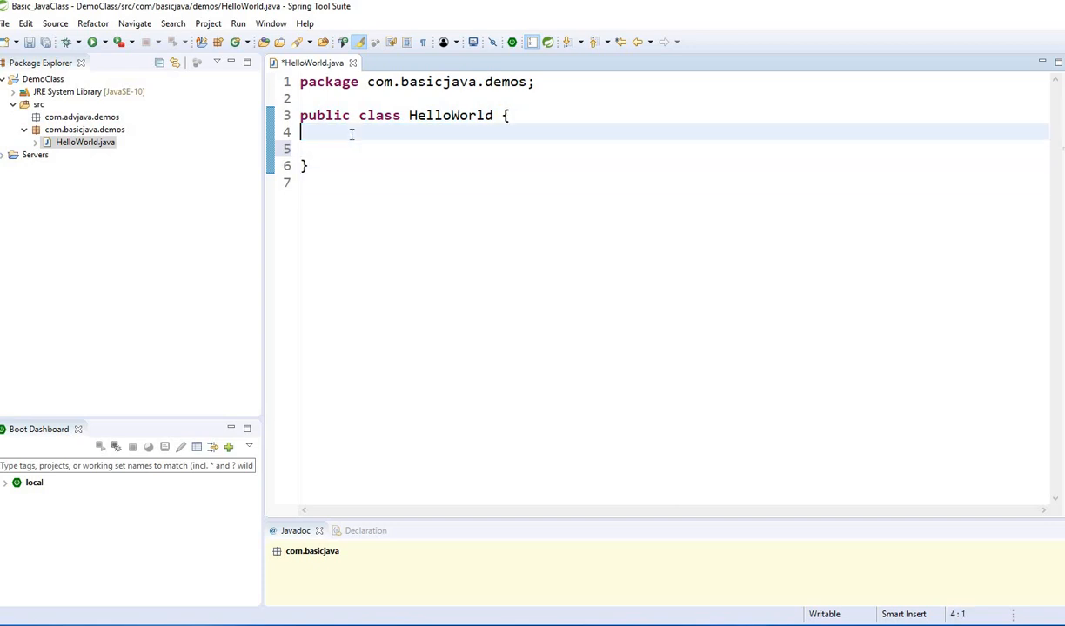
pyautogui.doubleClick(451, 115)
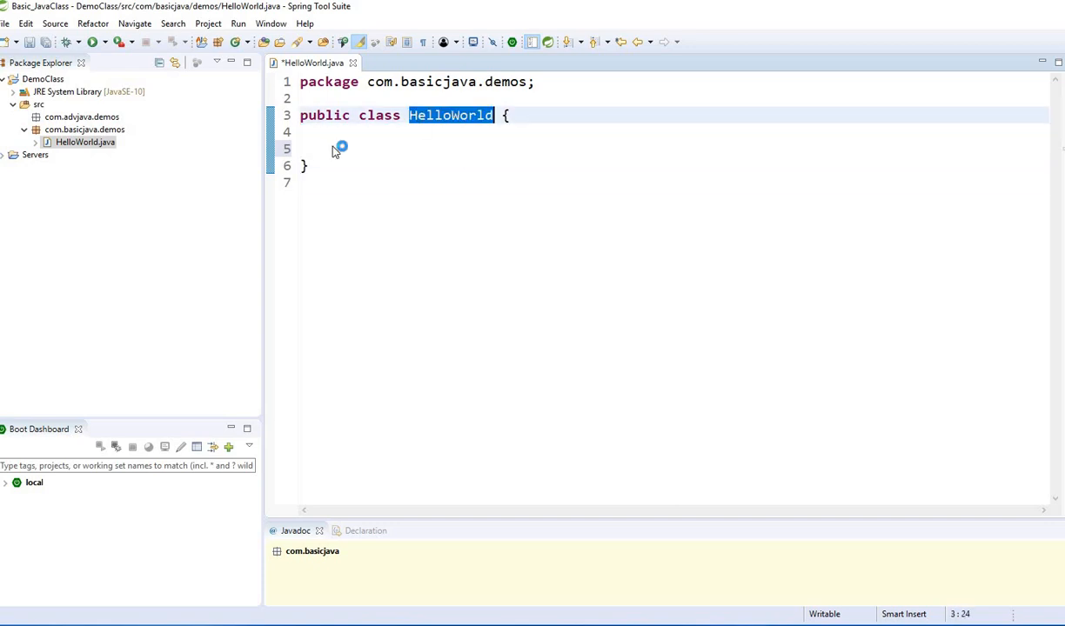
pyautogui.click(346, 148)
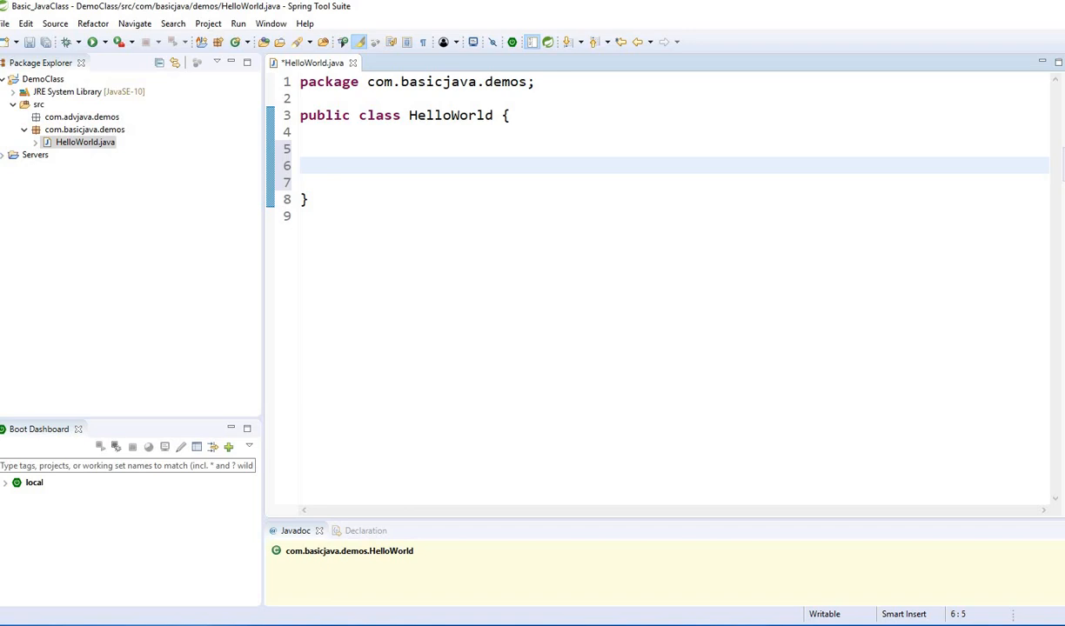
# Type the header public static void main(String[] args) on empty line 6.
pyautogui.click(334, 165)
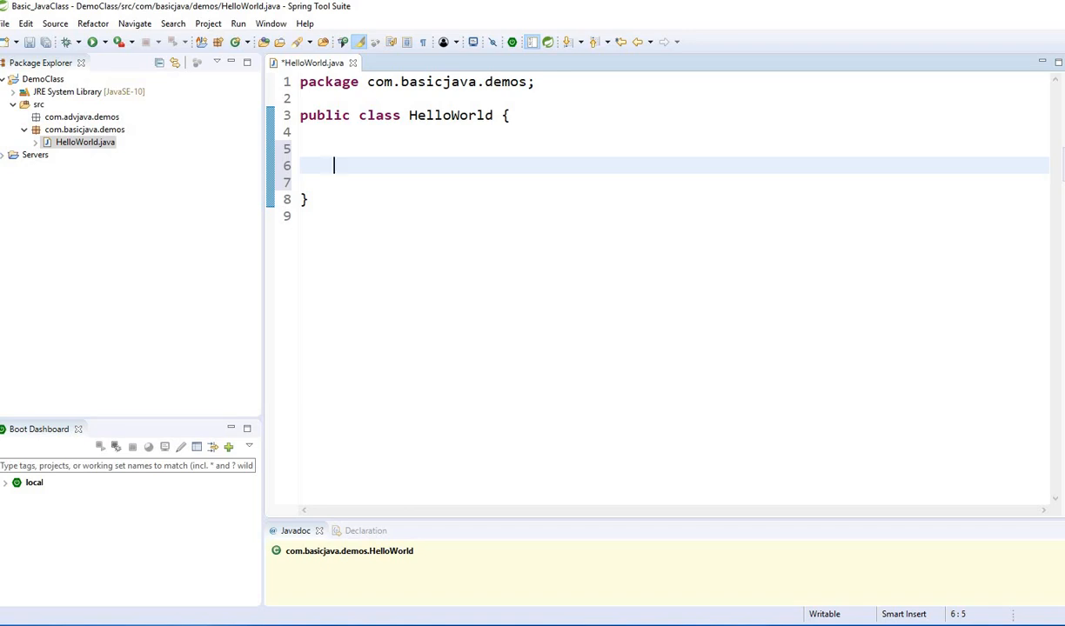
pyautogui.write('public')
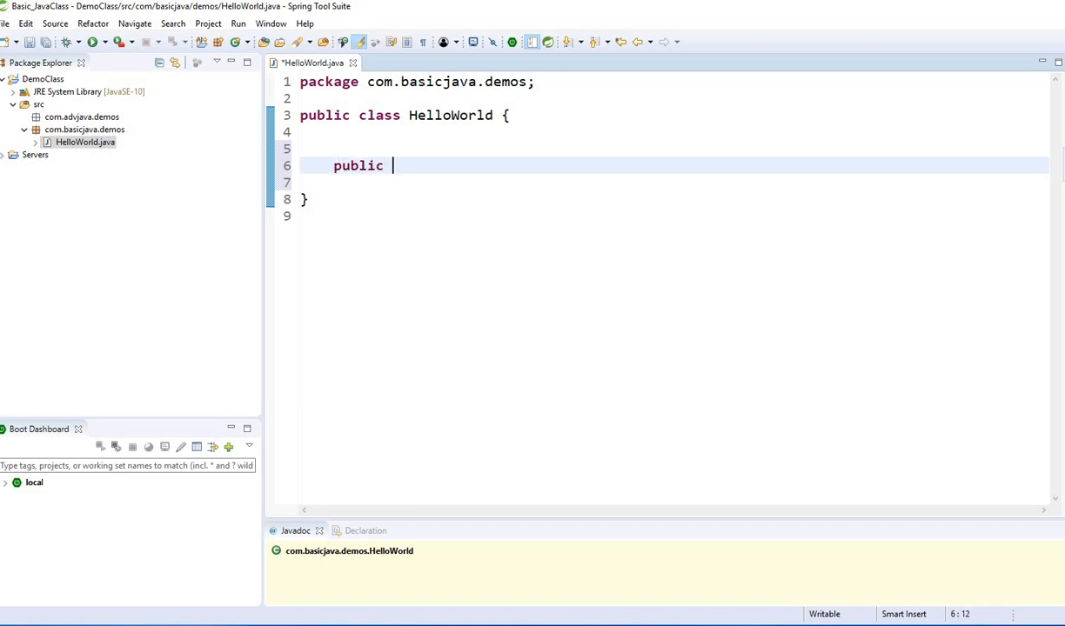
pyautogui.write('static void mai')
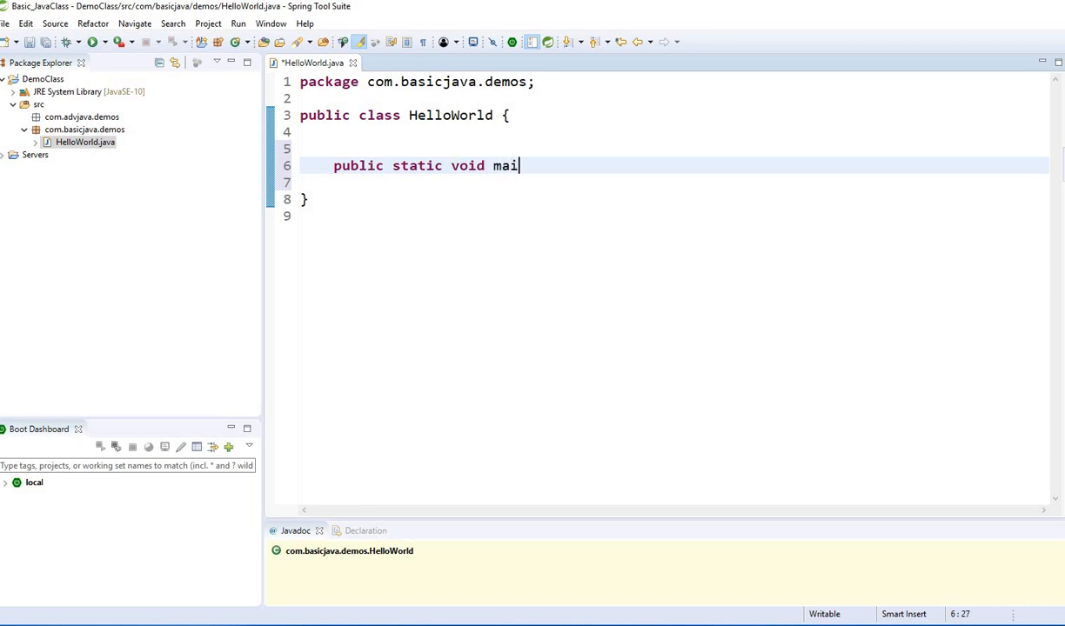
pyautogui.write('n(String)')
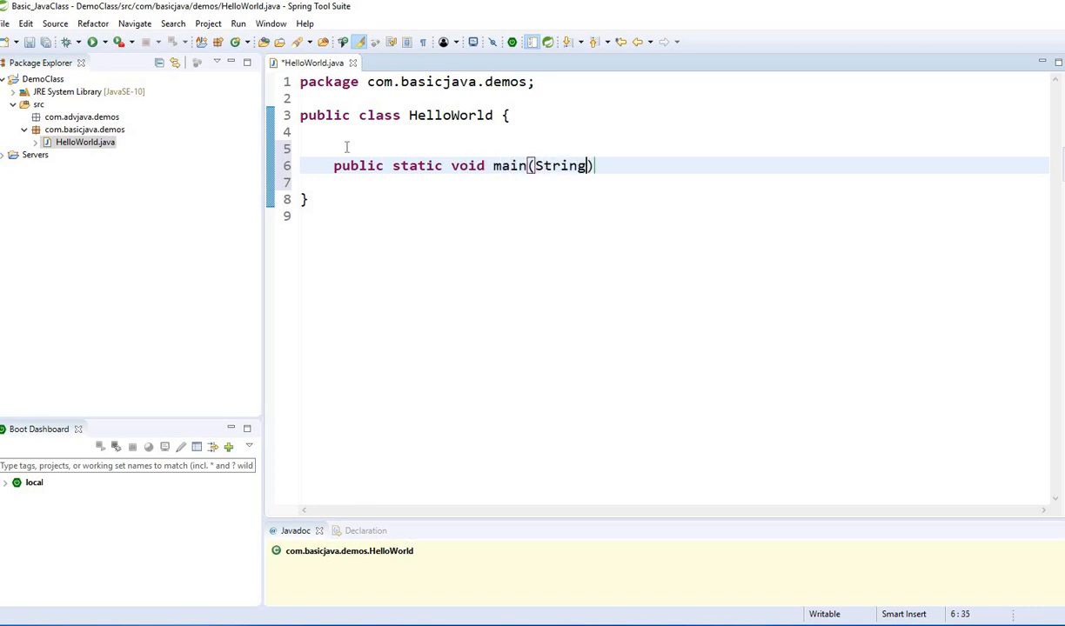
pyautogui.write('[]')
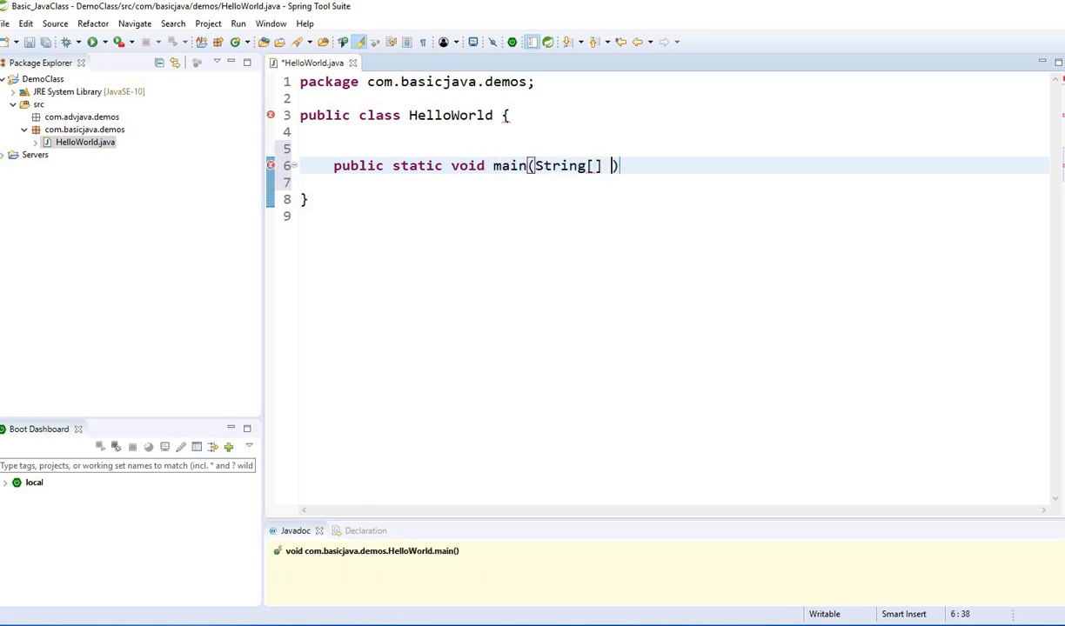
pyautogui.write('args')
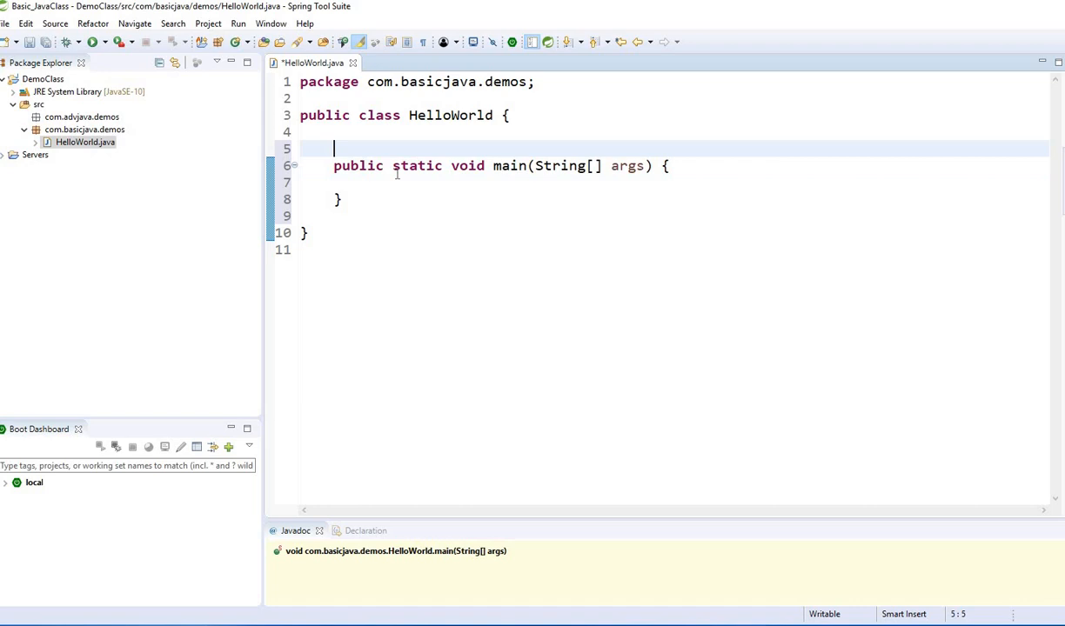
# Delete the extra empty lines above main, keeping one blank line after the class header.
pyautogui.moveTo(334, 148); pyautogui.dragTo(368, 182)
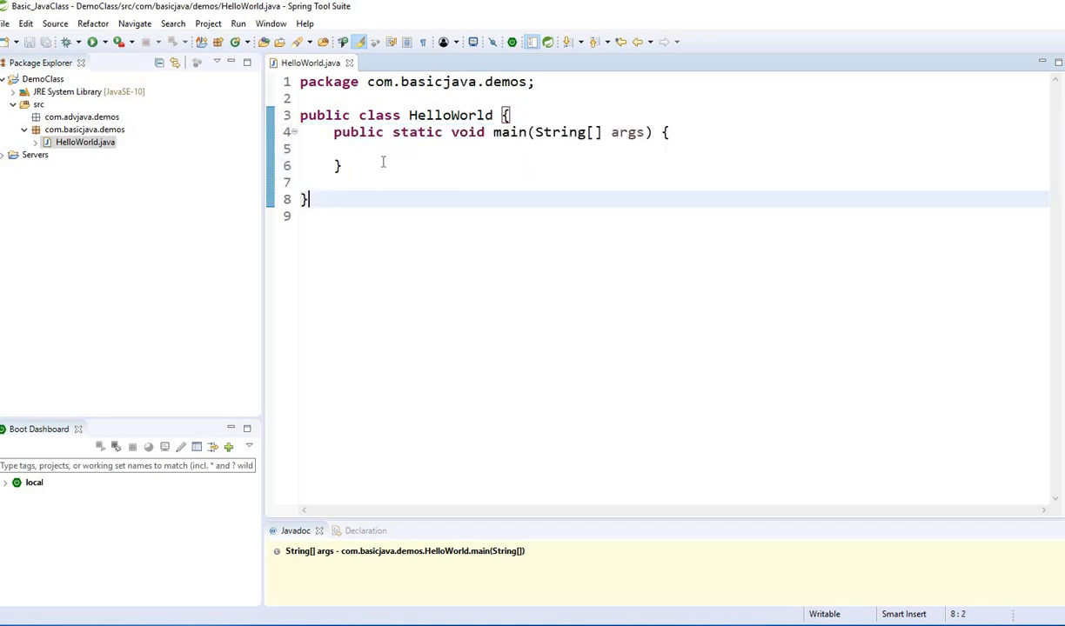
pyautogui.press('Enter')
pyautogui.write('P')
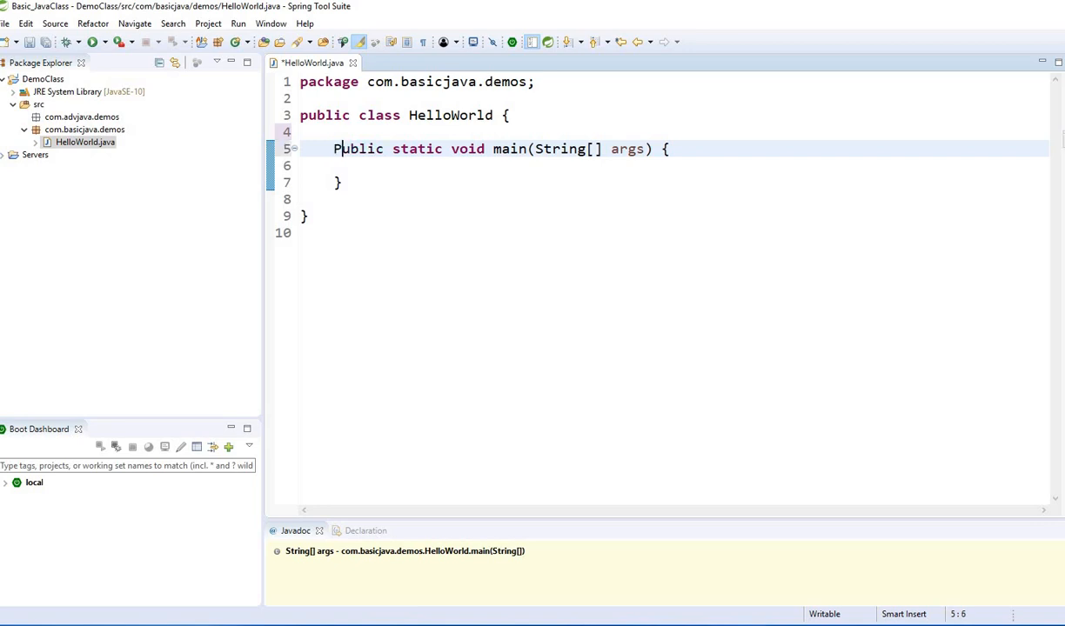
pyautogui.press('BackSpace')
pyautogui.write('p')
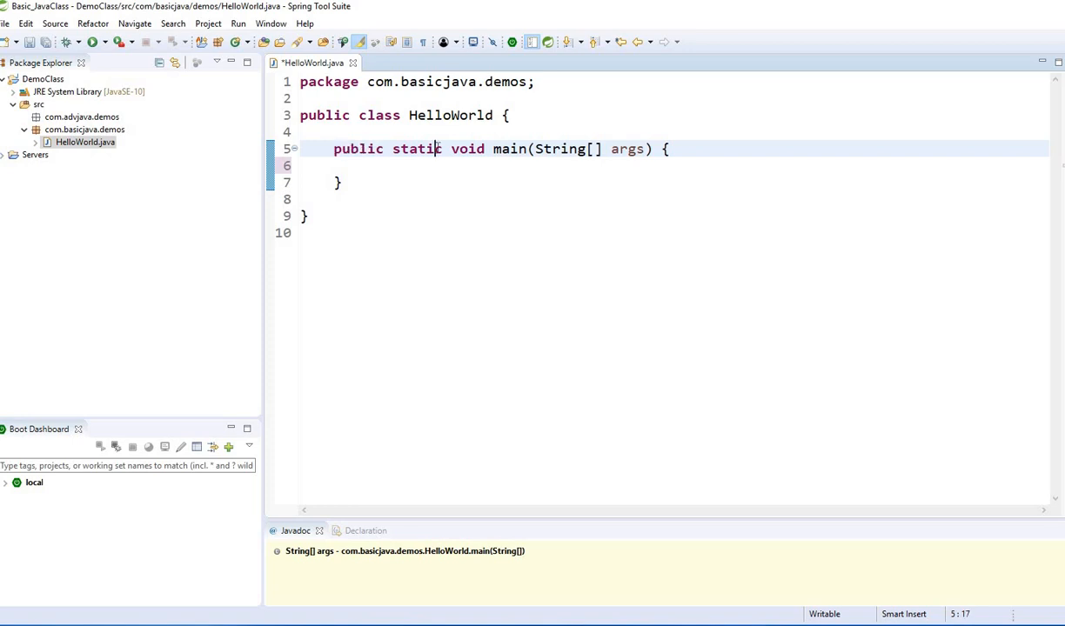
# Highlight the HelloWorld class name and the main method header.
pyautogui.doubleClick(450, 115)
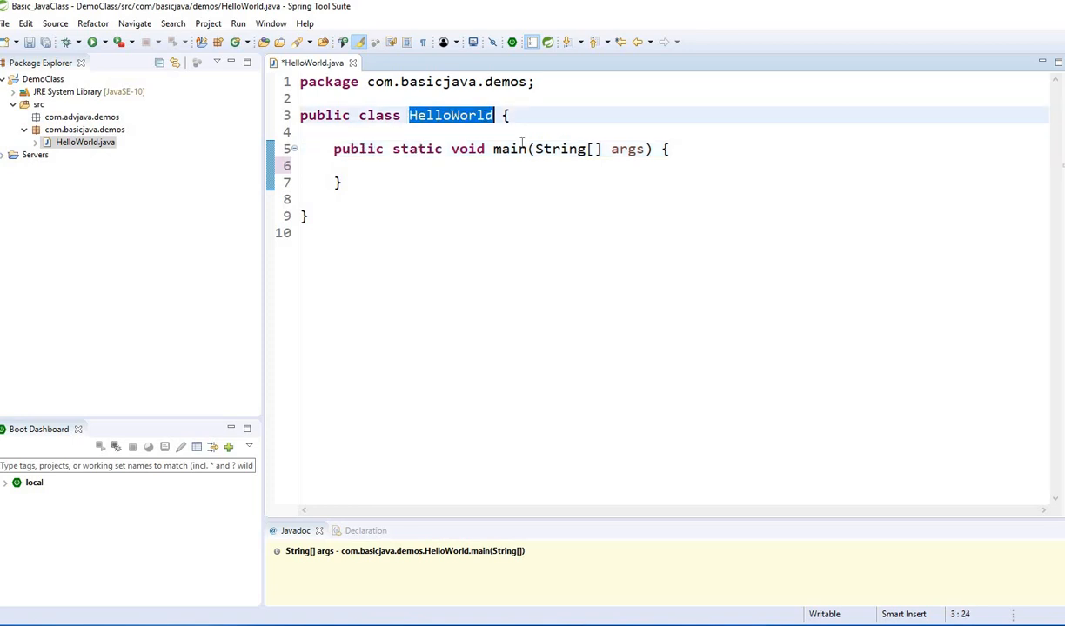
pyautogui.click(511, 149)
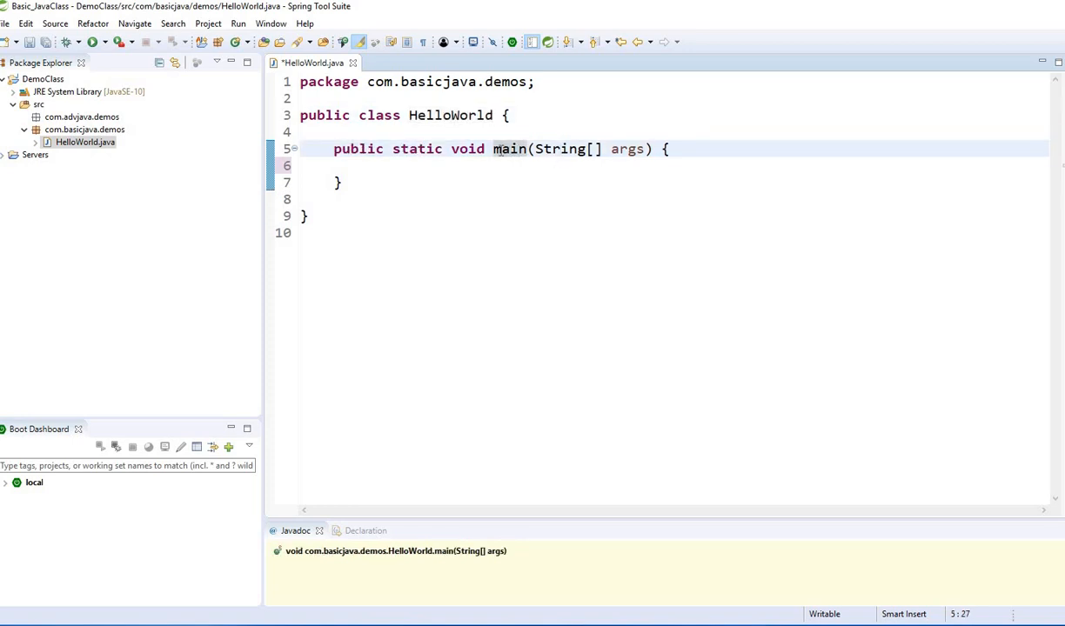
pyautogui.moveTo(494, 149); pyautogui.dragTo(652, 149)
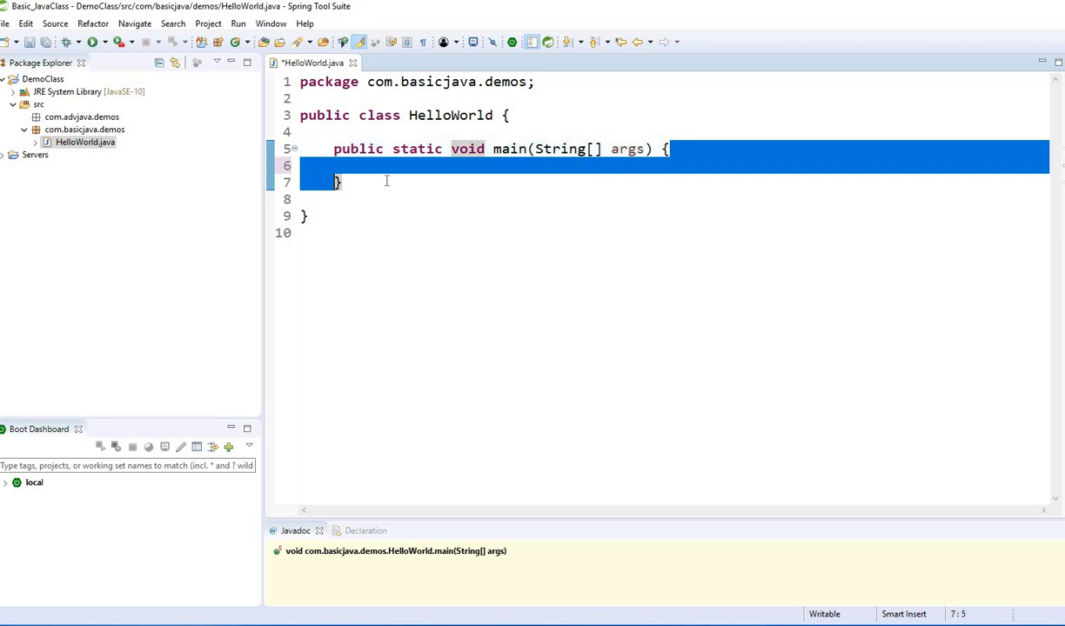
pyautogui.moveTo(389, 185)
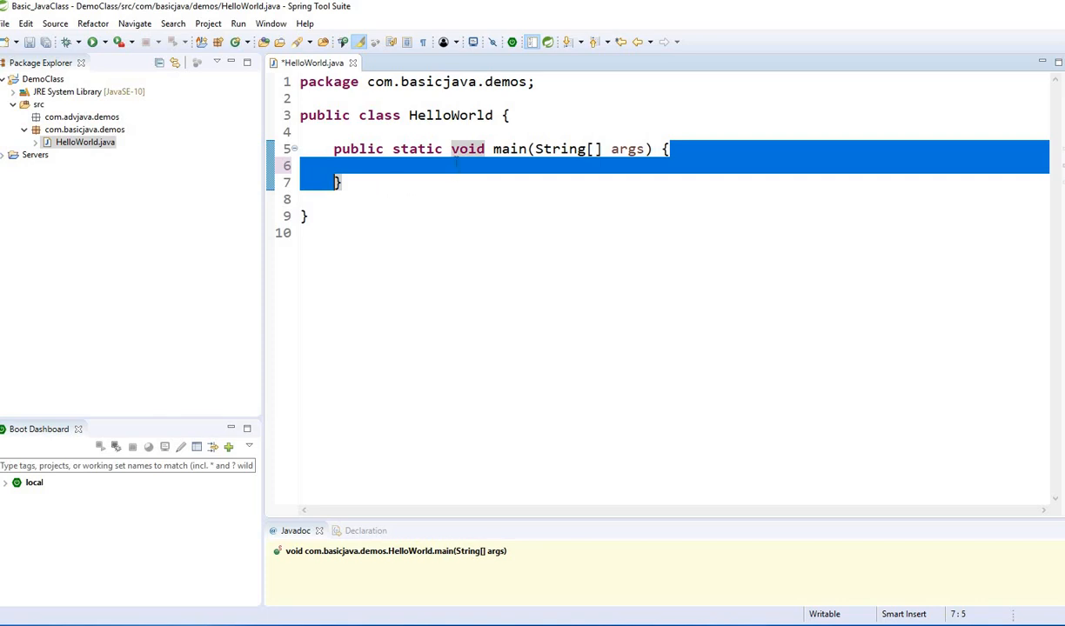
pyautogui.click(359, 149)
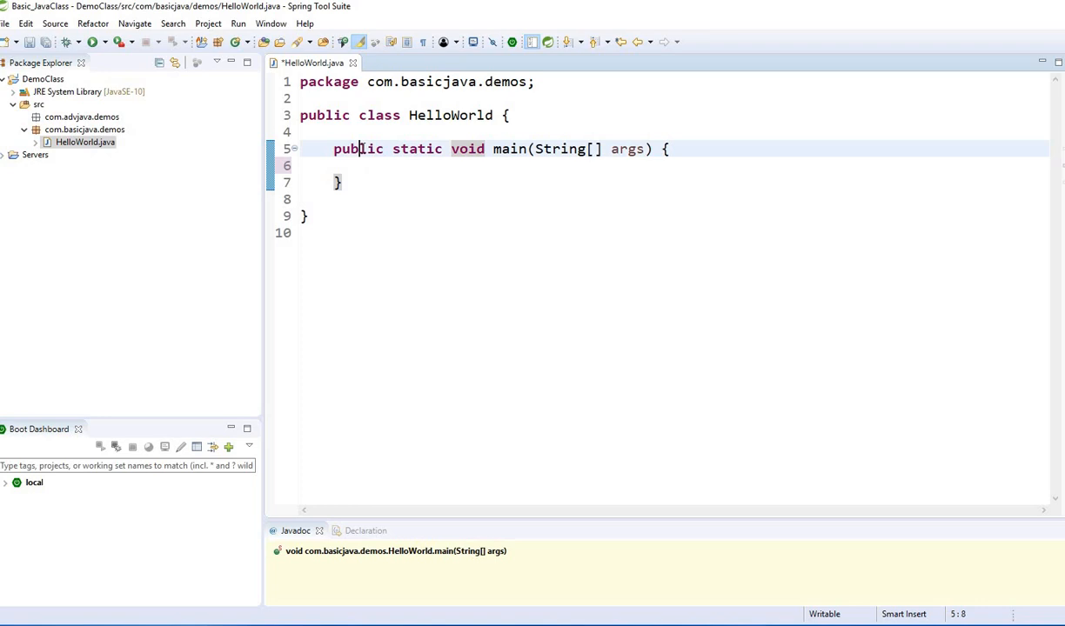
# Add an empty line inside main, review its header and braces, and return to the body.
pyautogui.doubleClick(358, 148)
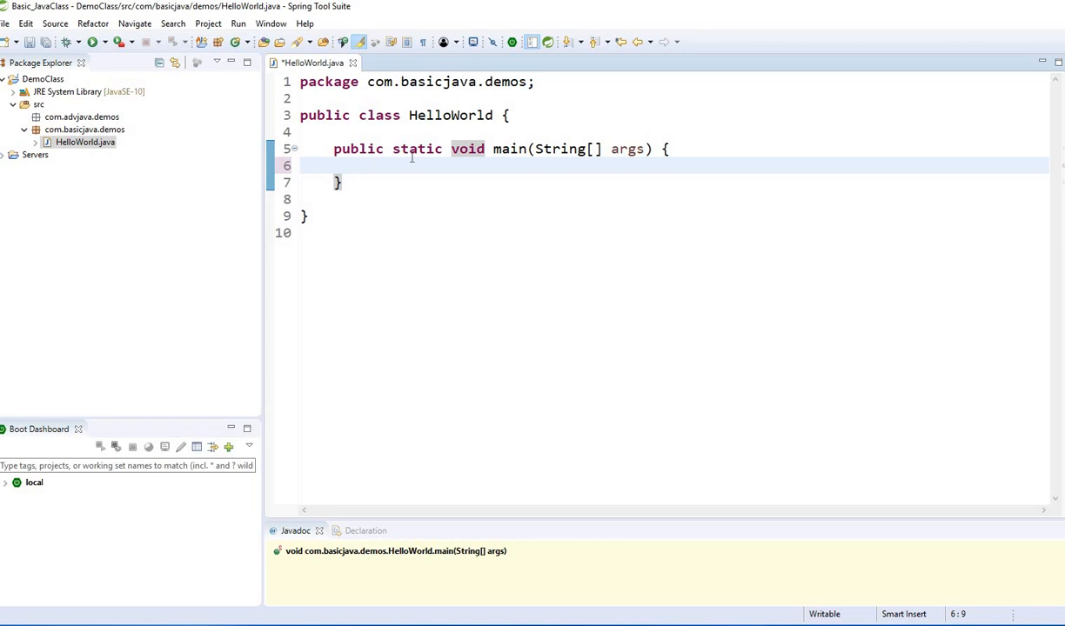
pyautogui.press('Return')
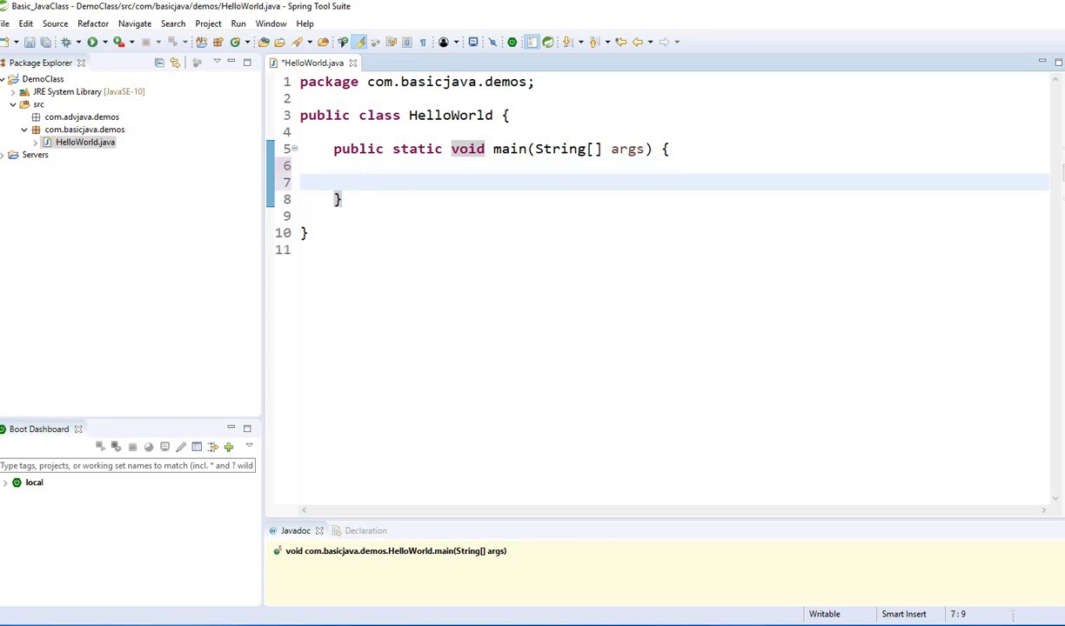
pyautogui.click(367, 182)
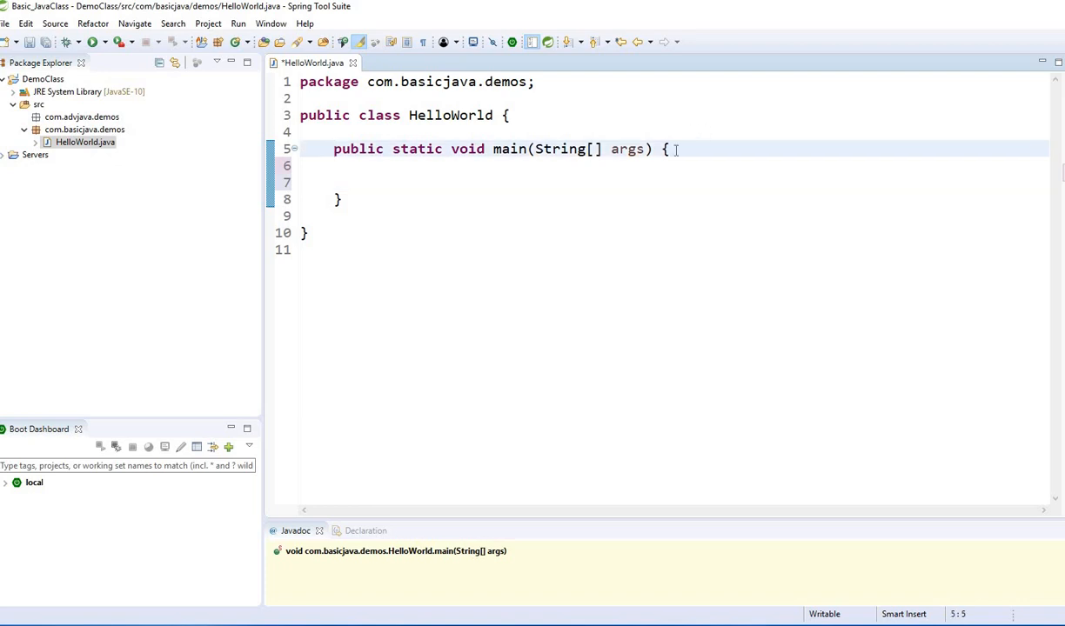
pyautogui.click(338, 198)
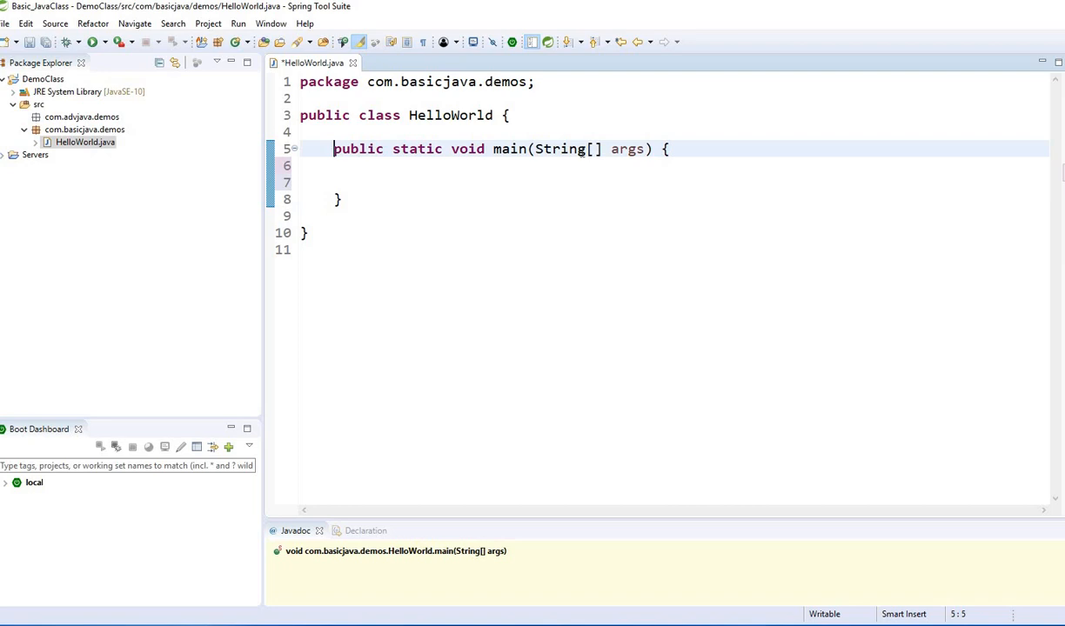
pyautogui.moveTo(334, 149); pyautogui.dragTo(342, 200)
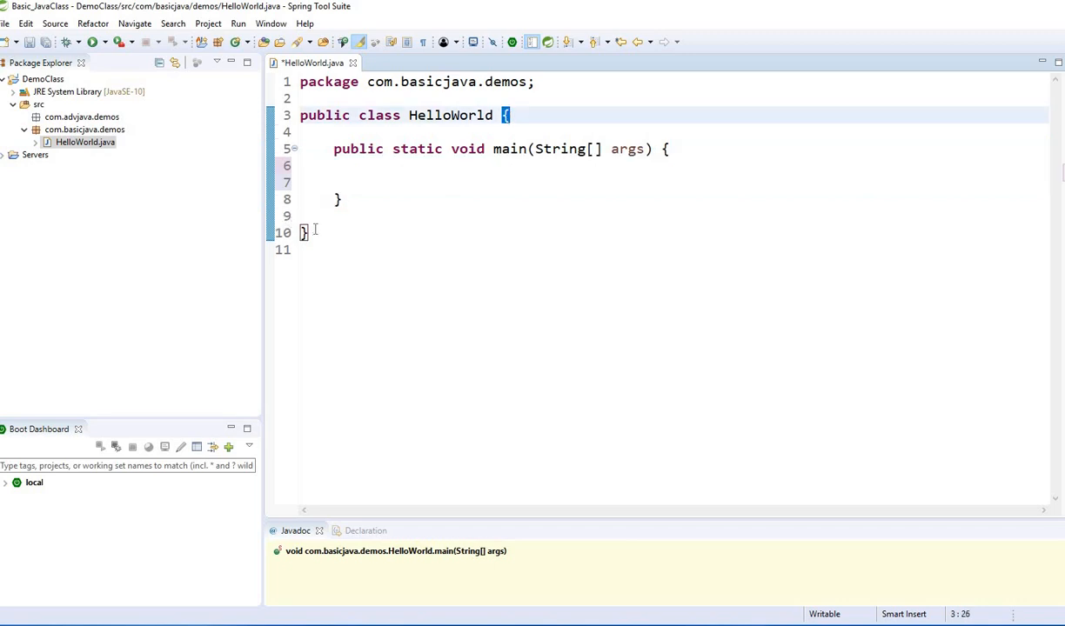
pyautogui.click(304, 232)
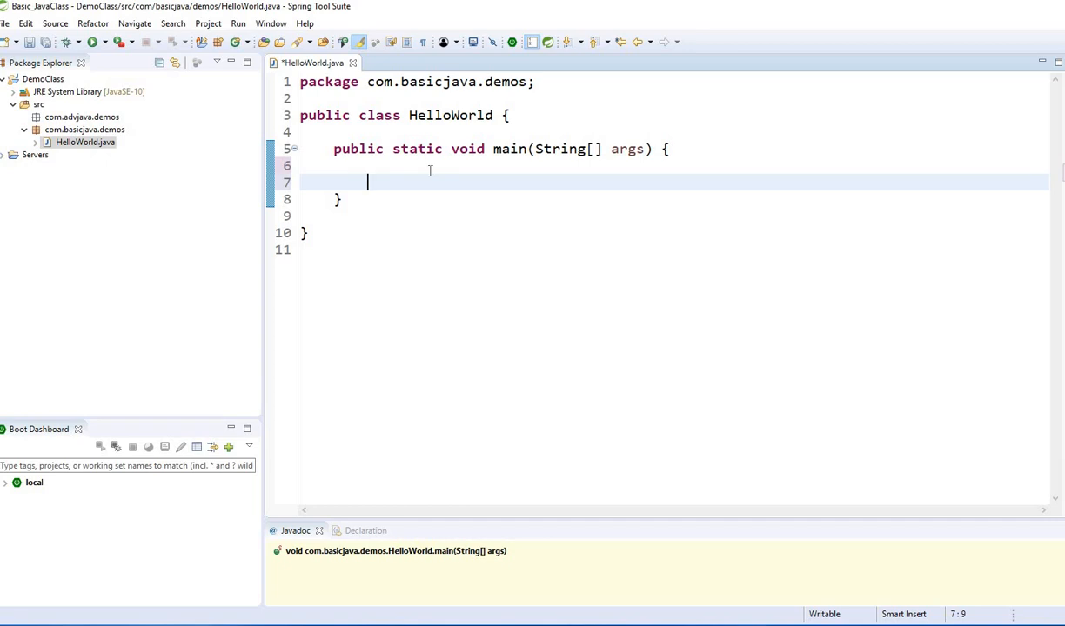
# Type System.out.println("Hello World"); in main and remove the blank line above it.
pyautogui.write('System')
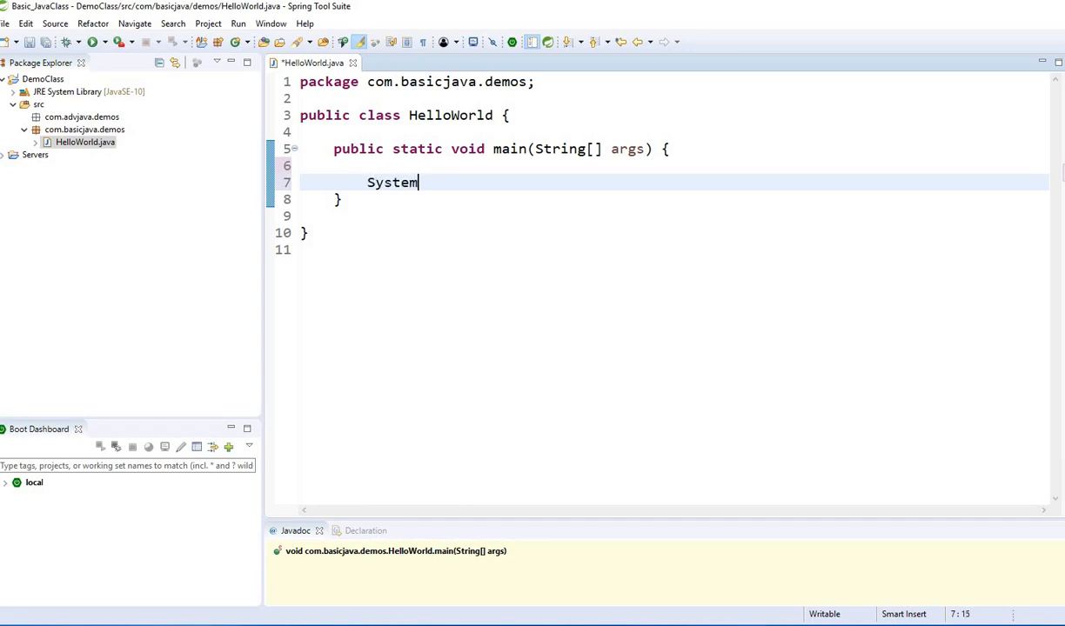
pyautogui.write('.out.')
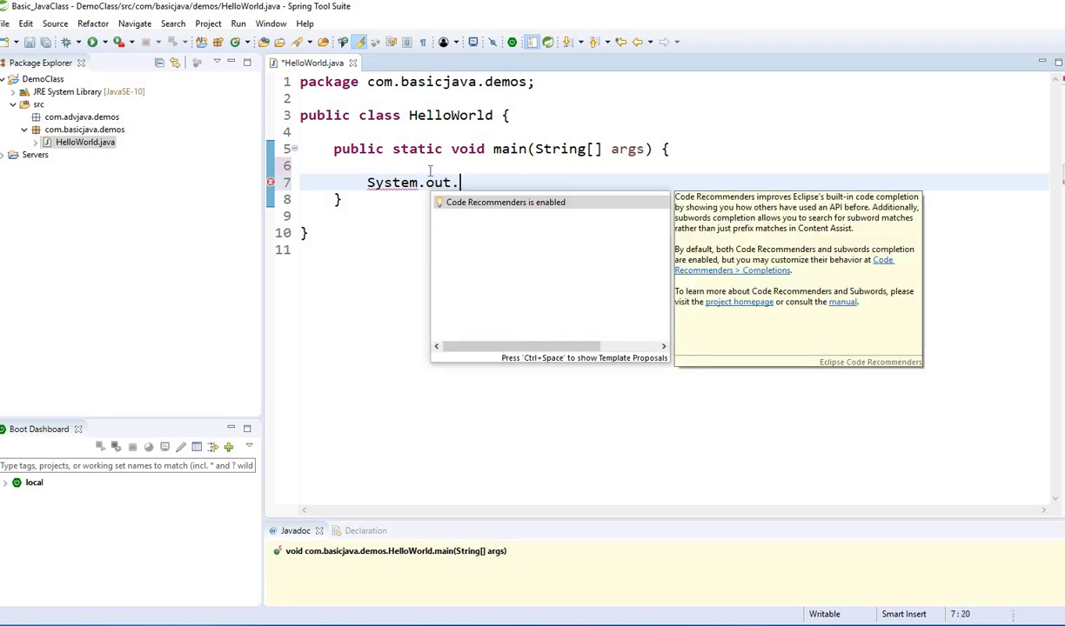
pyautogui.write('println')
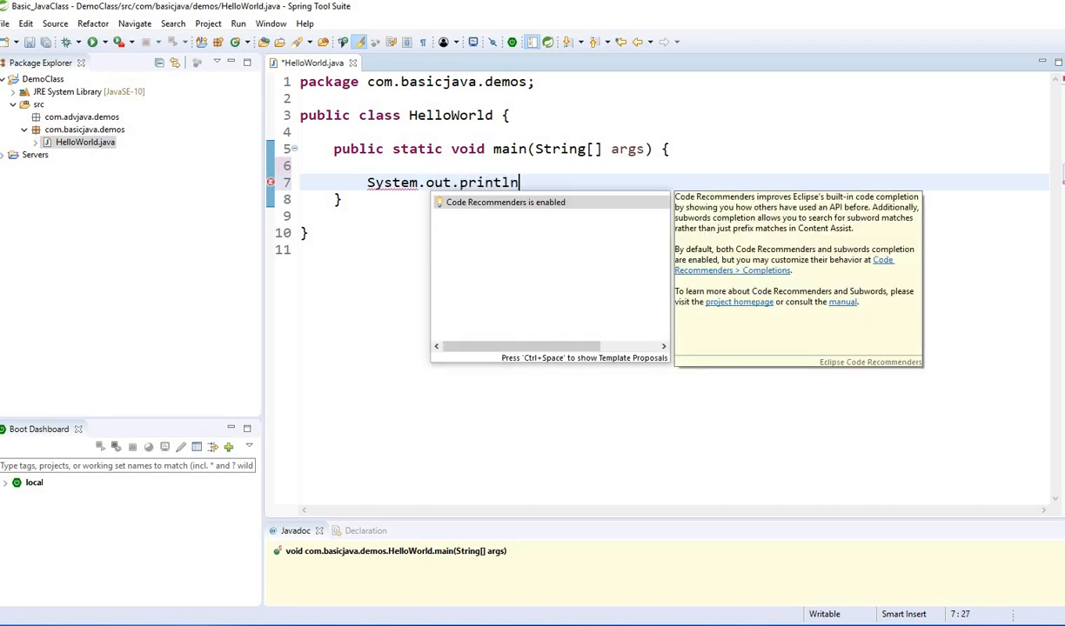
pyautogui.write('("Hello World')
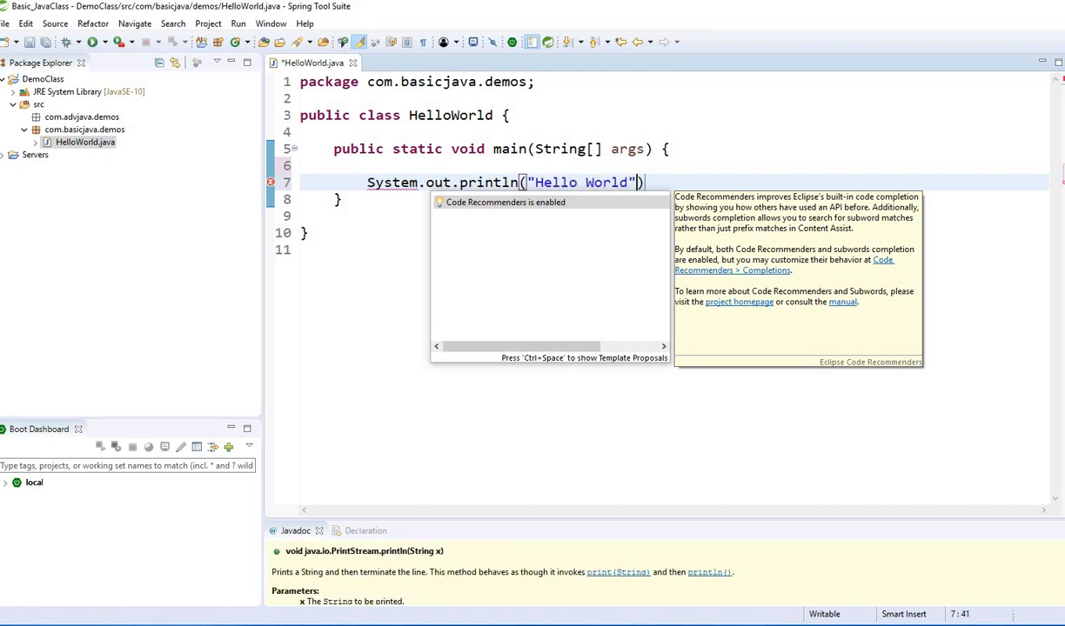
pyautogui.write(';')
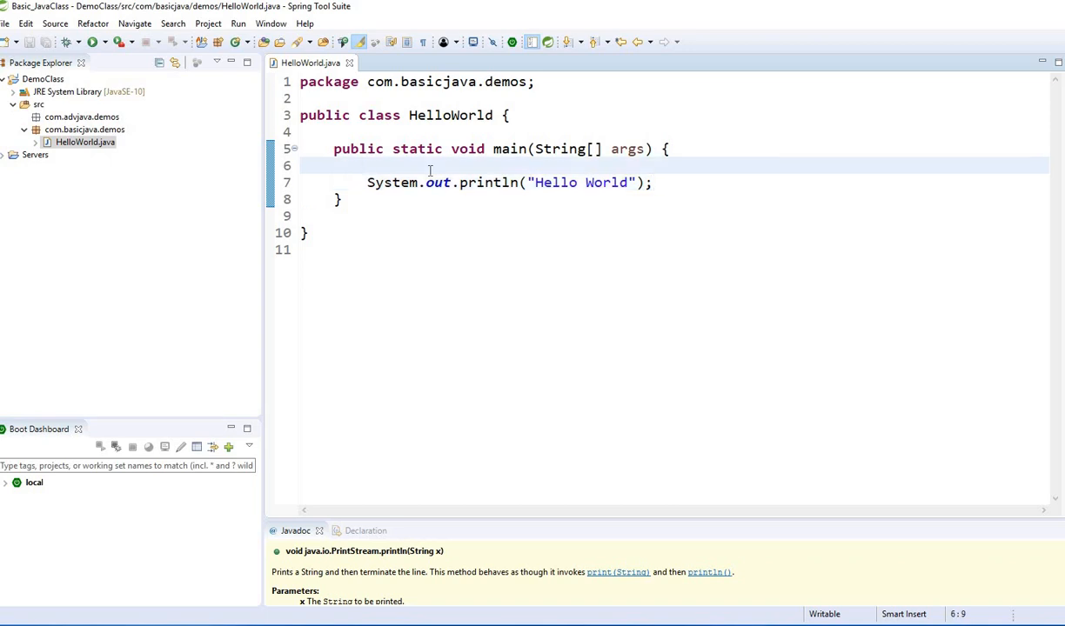
pyautogui.press('Backspace')
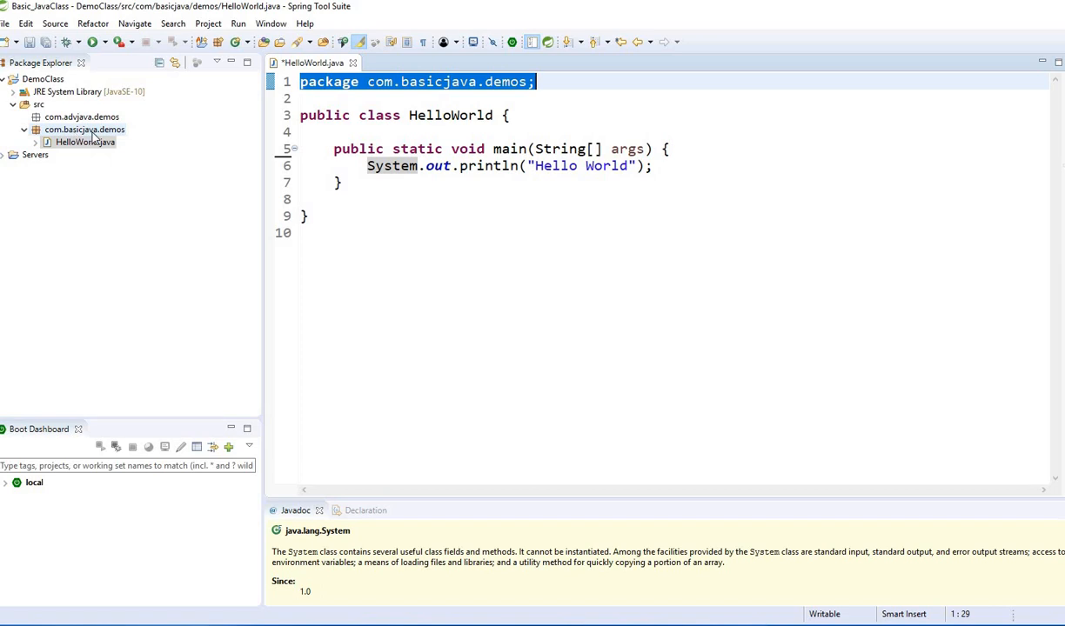
# Review the package line and class closing brace, then select main from header to closing brace.
pyautogui.click(403, 81)
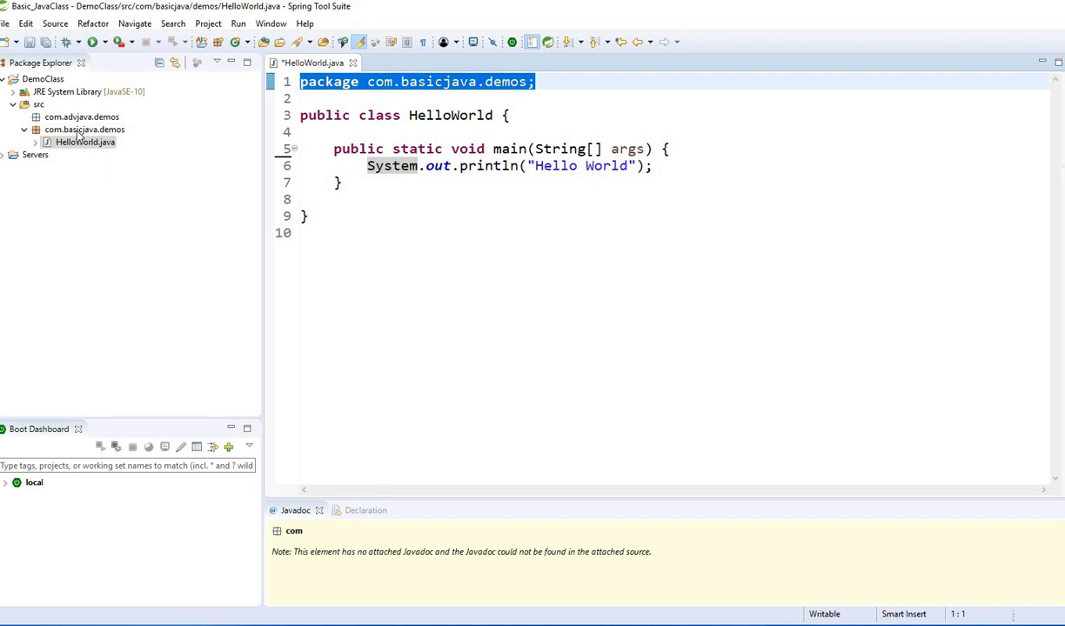
pyautogui.rightClick(84, 129)
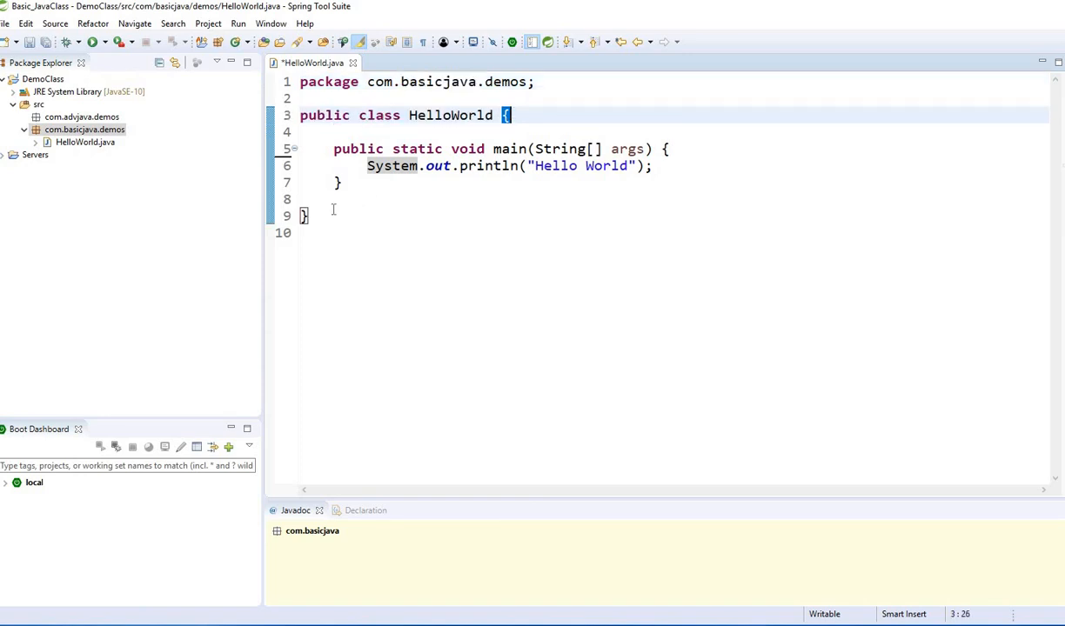
pyautogui.click(303, 215)
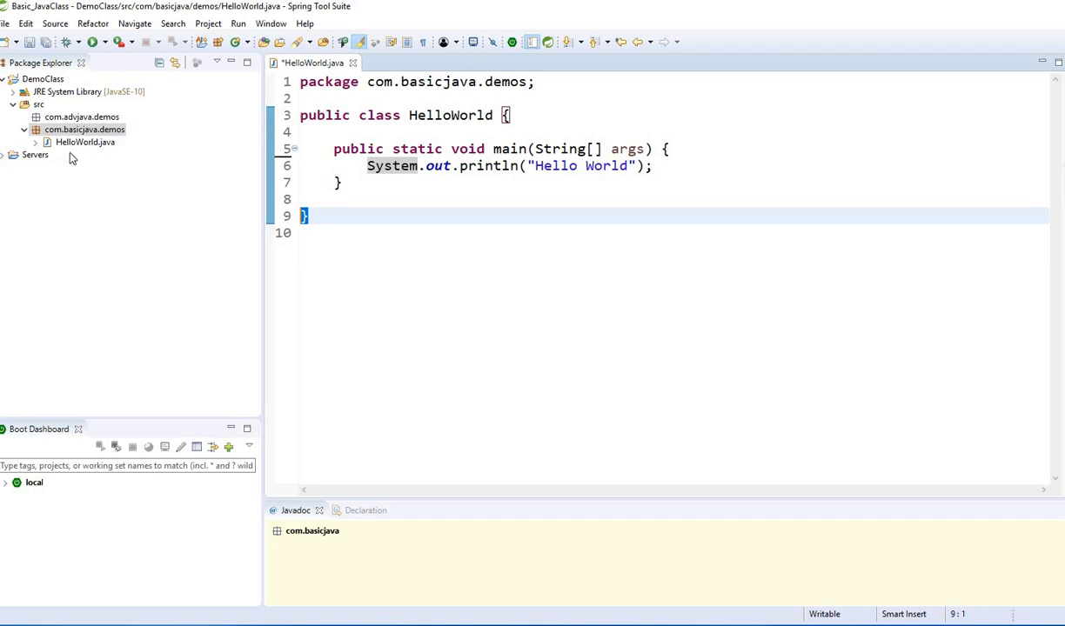
pyautogui.rightClick(85, 129)
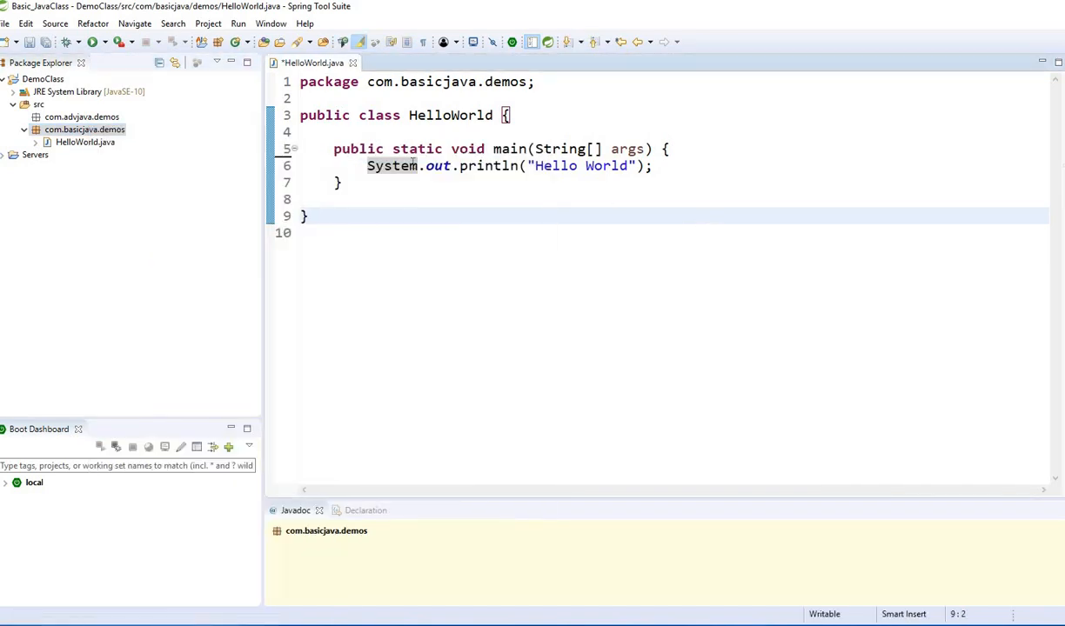
pyautogui.moveTo(333, 148); pyautogui.dragTo(342, 180)
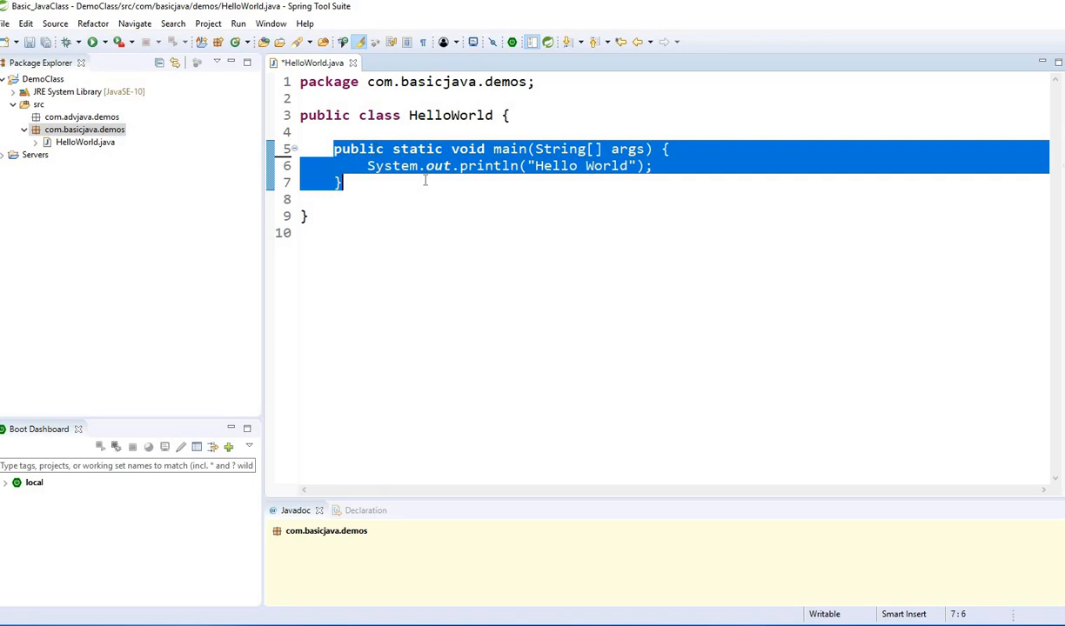
pyautogui.moveTo(493, 221)
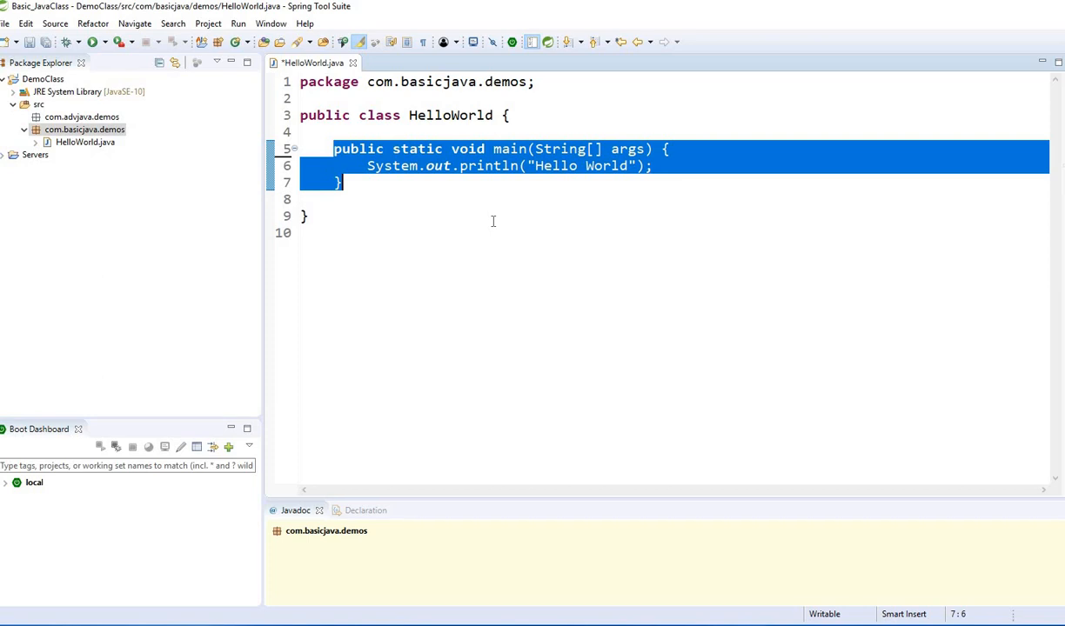
pyautogui.moveTo(483, 199)
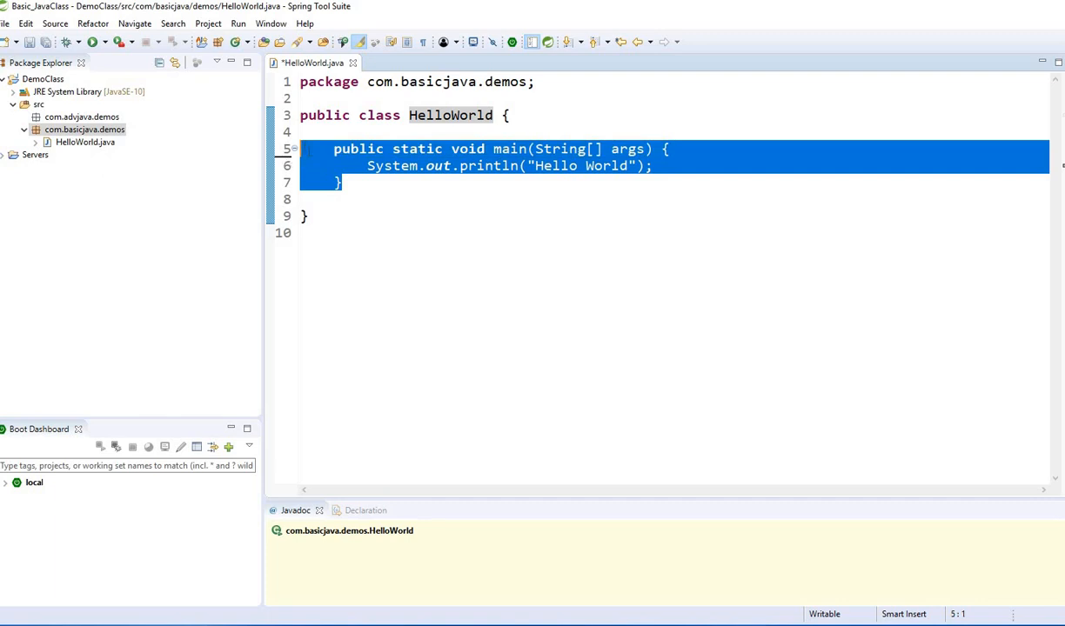
# Toggle line comments on the whole main method with Ctrl+/.
pyautogui.press('ctrl+/')
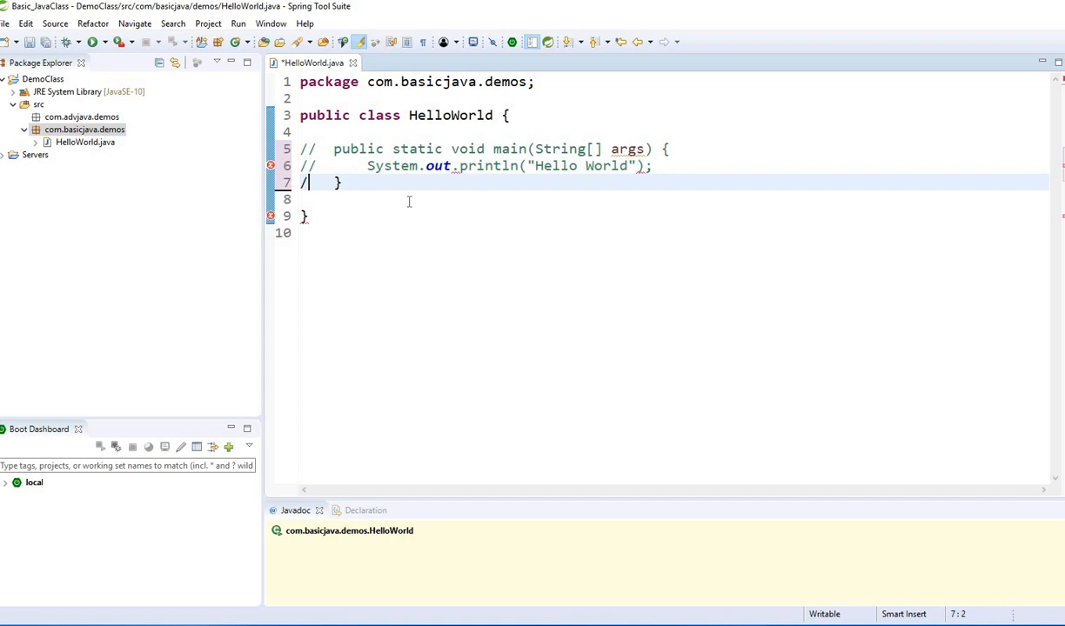
pyautogui.write('/')
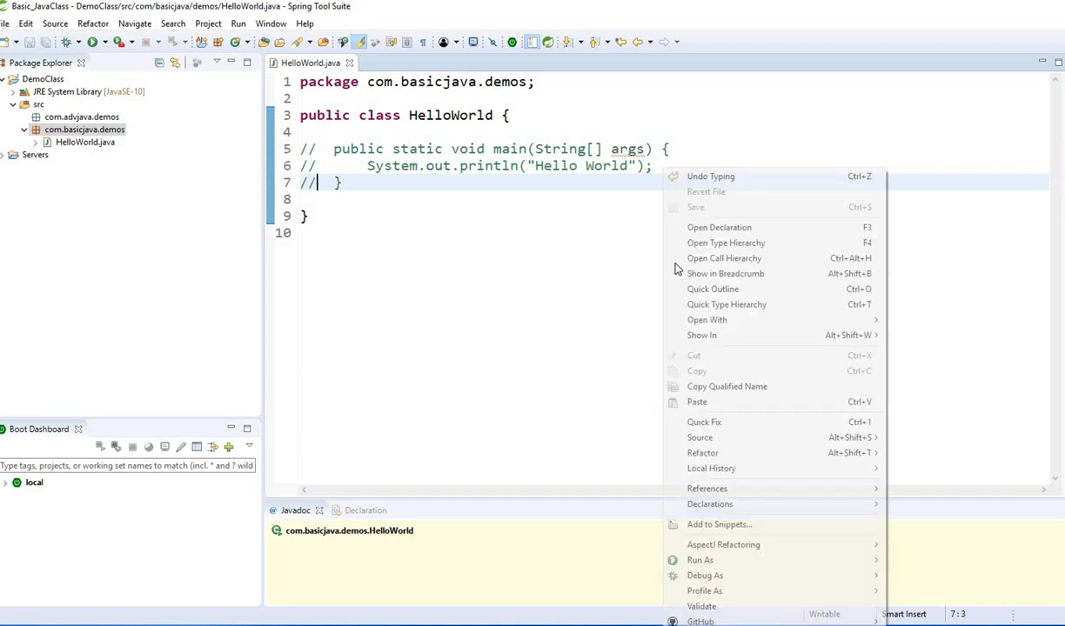
pyautogui.moveTo(700, 559)
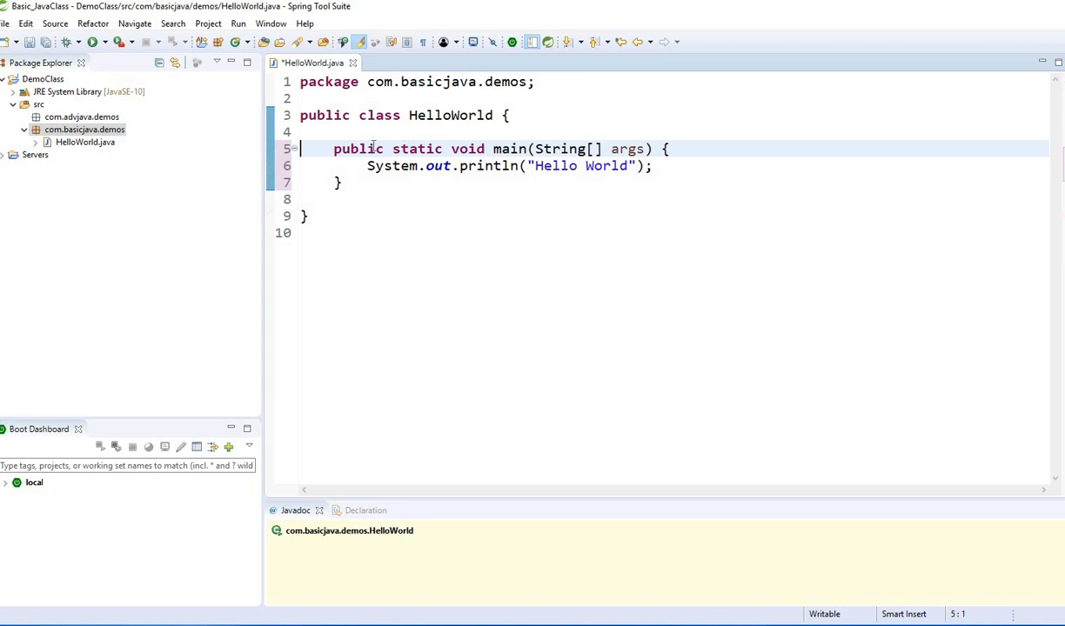
# Select the main method, run HelloWorld as a Java Application, and confirm saving before launch.
pyautogui.moveTo(334, 148); pyautogui.dragTo(341, 182)
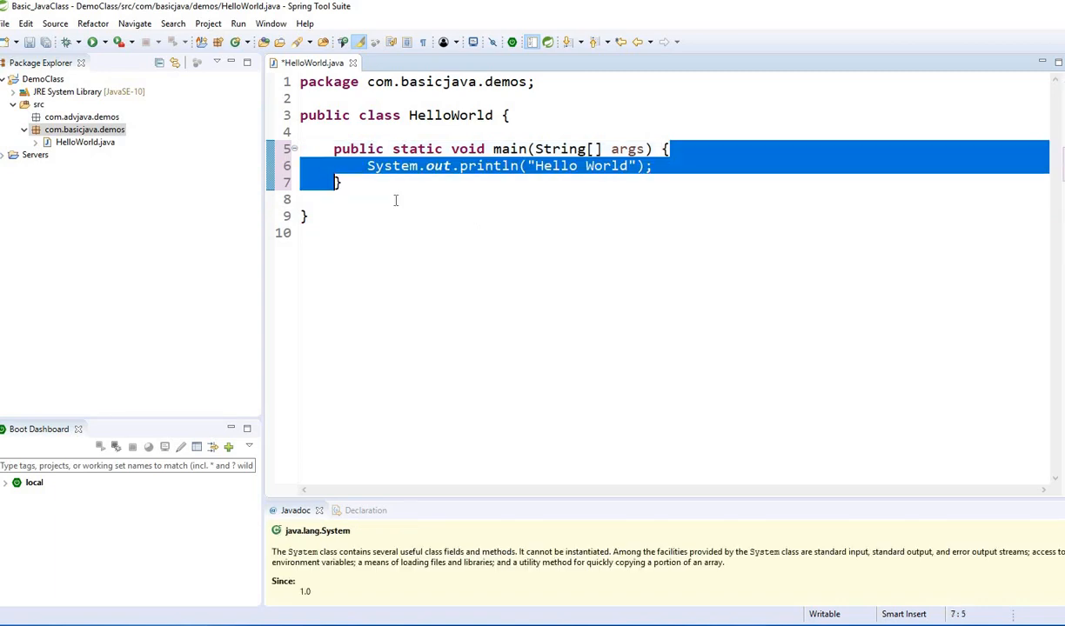
pyautogui.moveTo(397, 218)
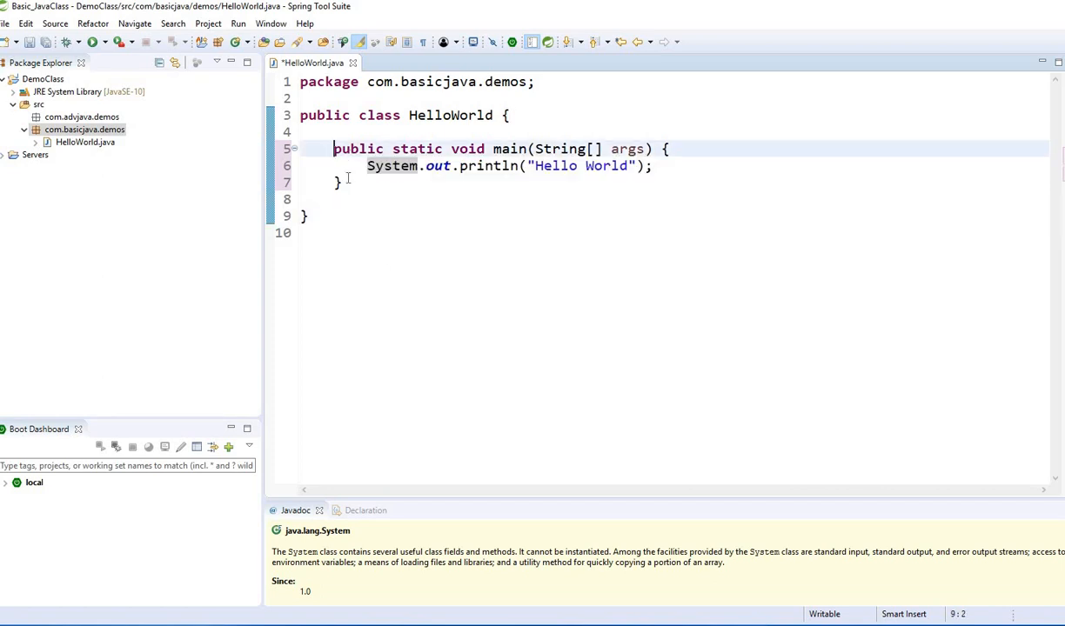
pyautogui.moveTo(334, 148); pyautogui.dragTo(342, 181)
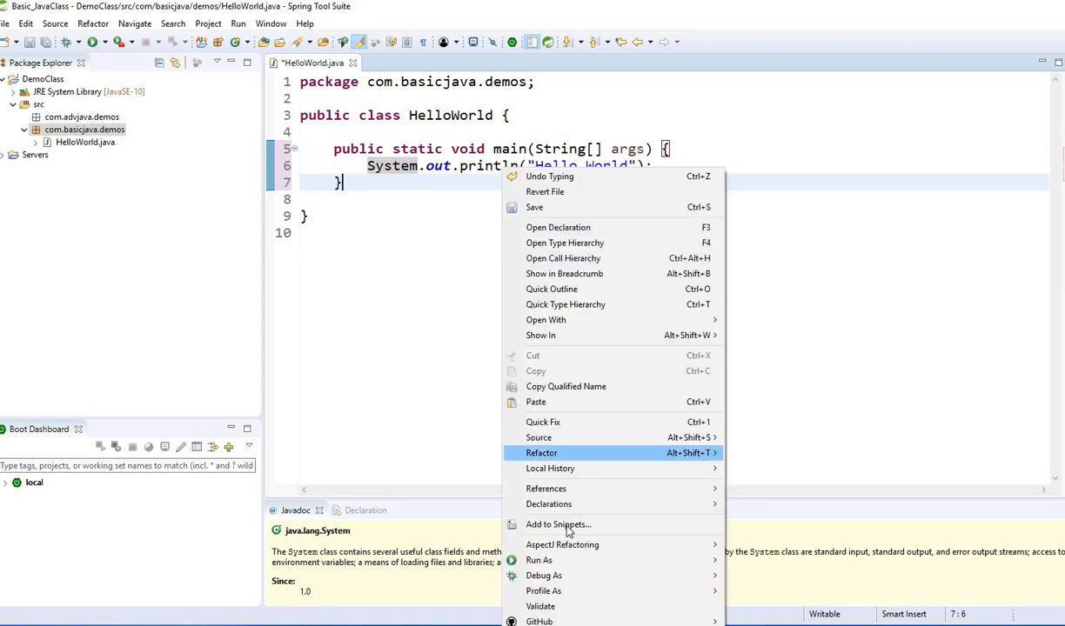
pyautogui.moveTo(539, 559)
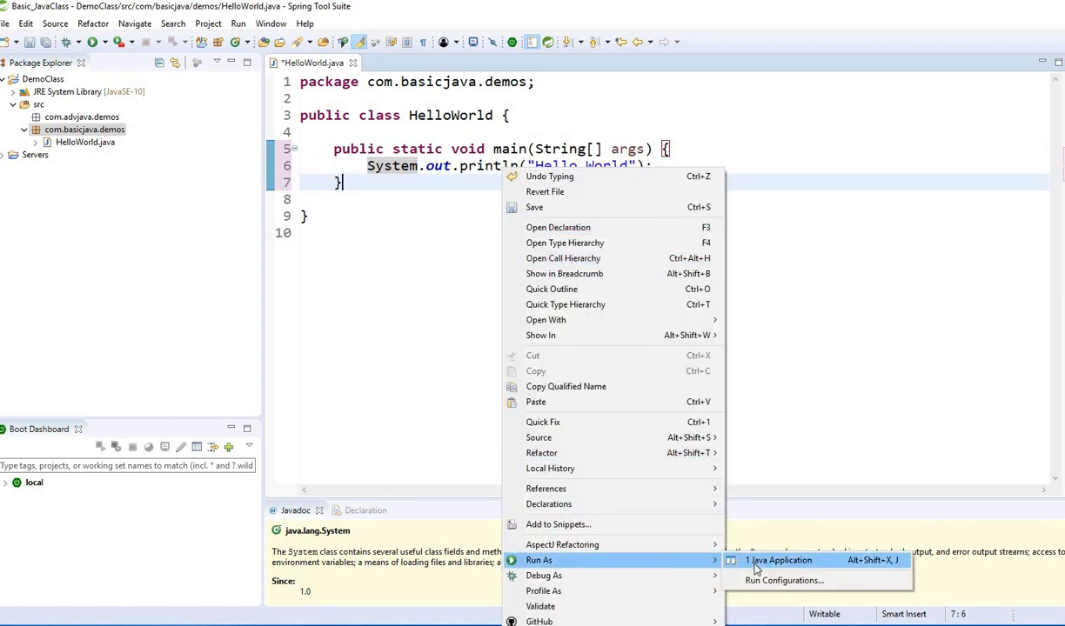
pyautogui.click(778, 560)
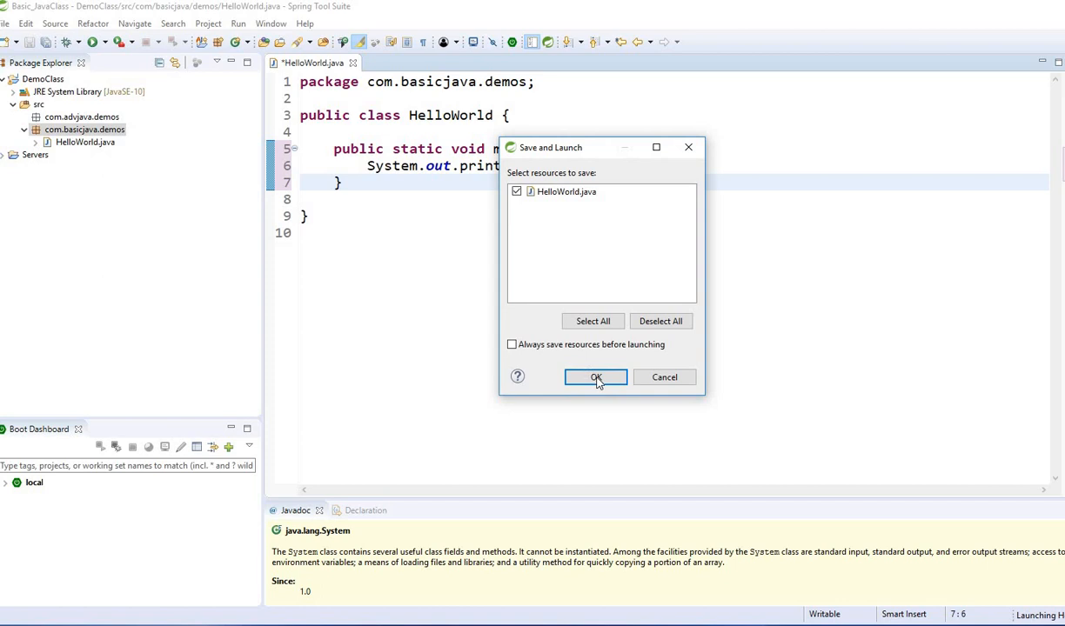
pyautogui.click(595, 377)
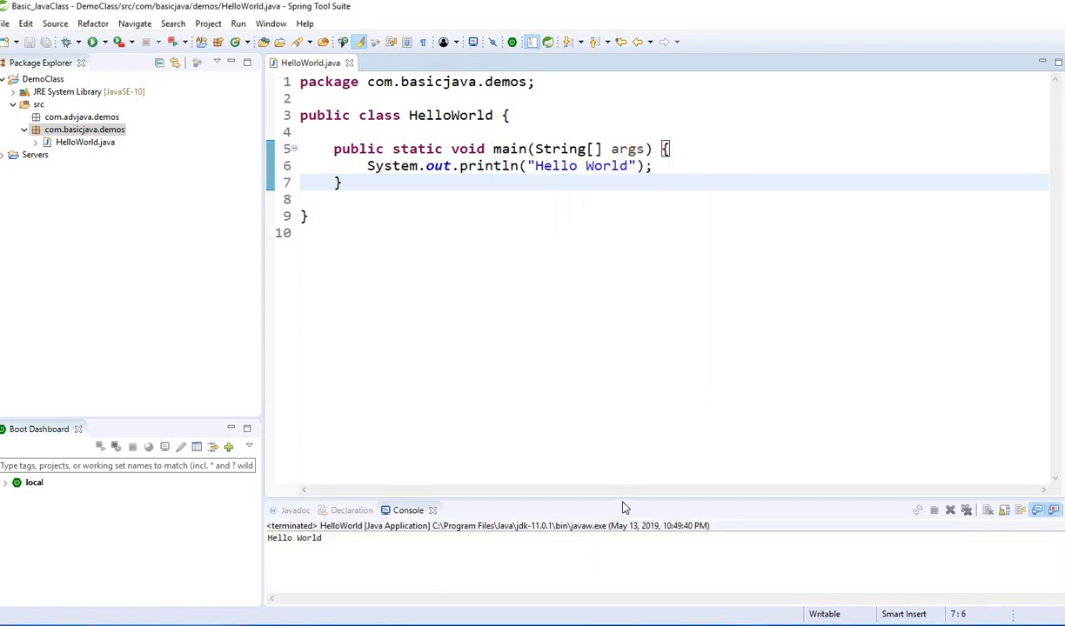
pyautogui.doubleClick(294, 538)
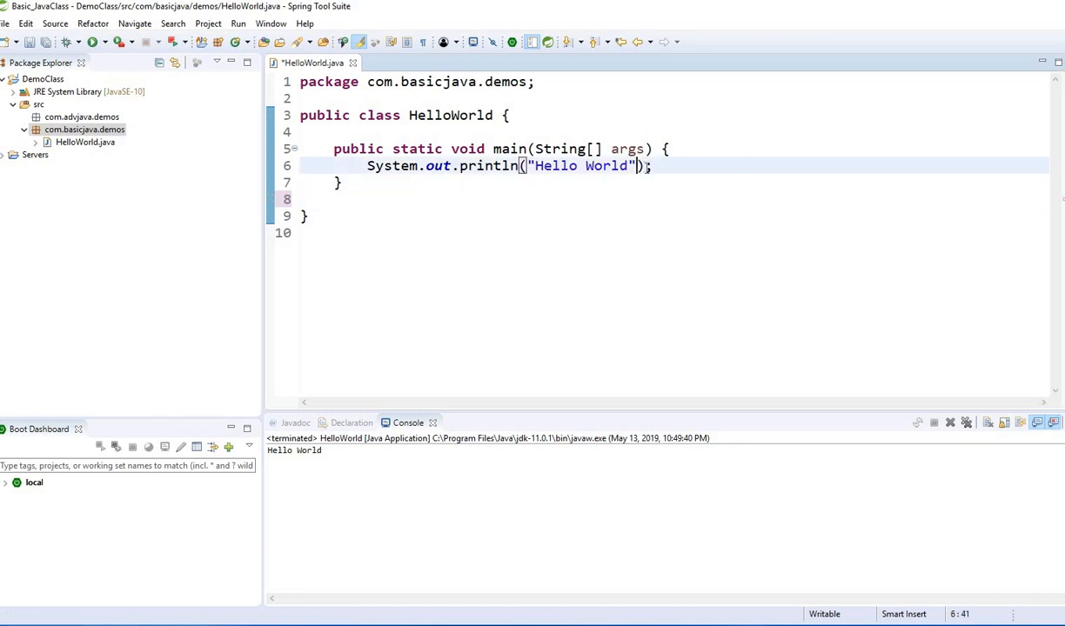
# Append + " John" to the Hello World string in println and save.
pyautogui.write('+')
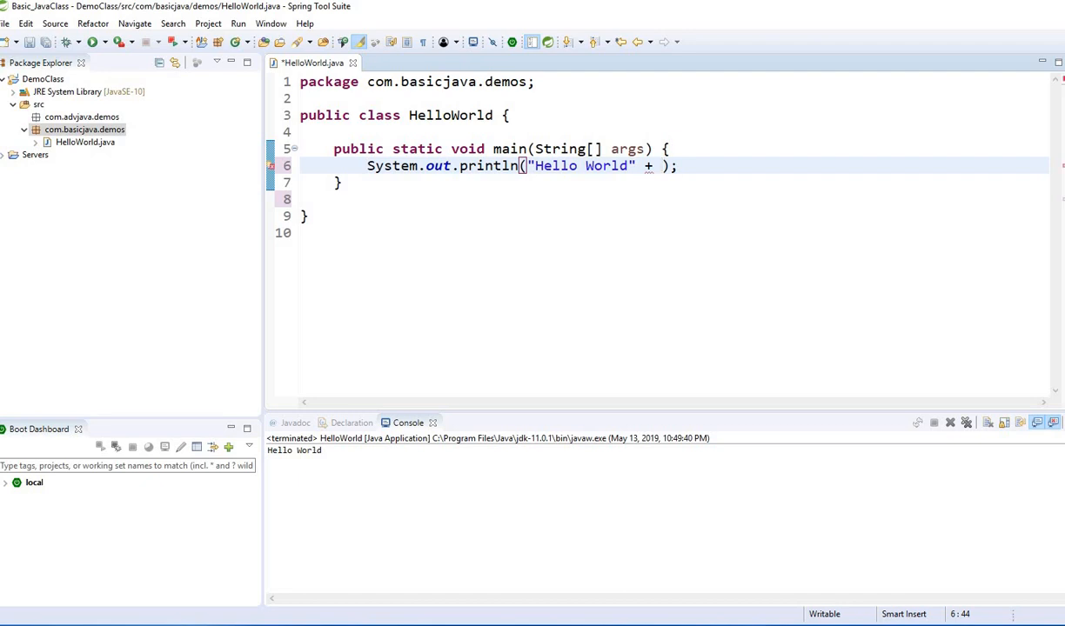
pyautogui.write('"')
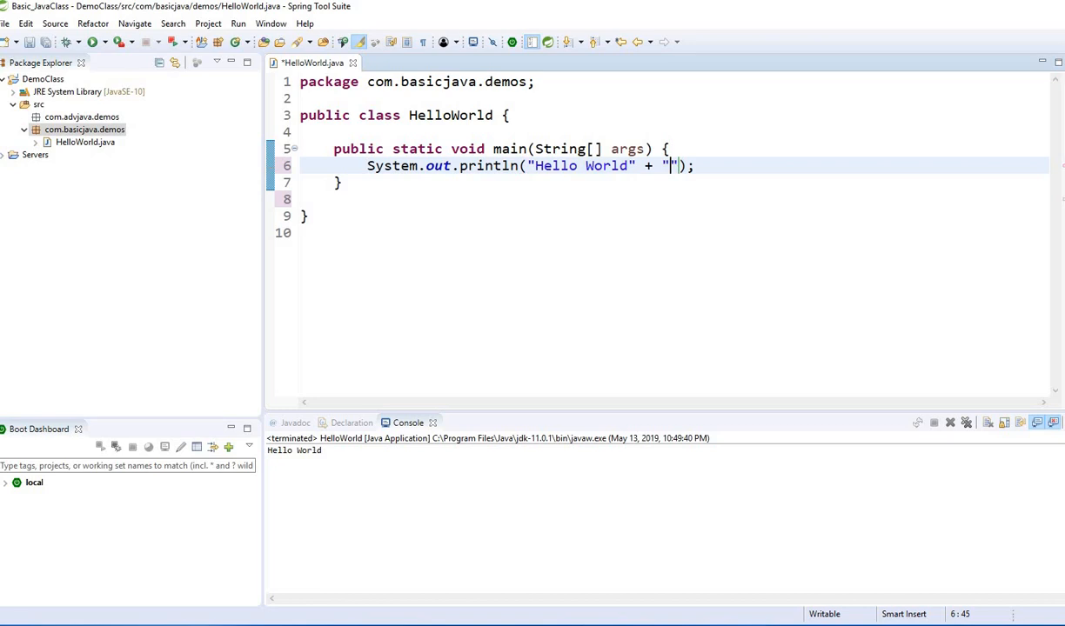
pyautogui.write('John')
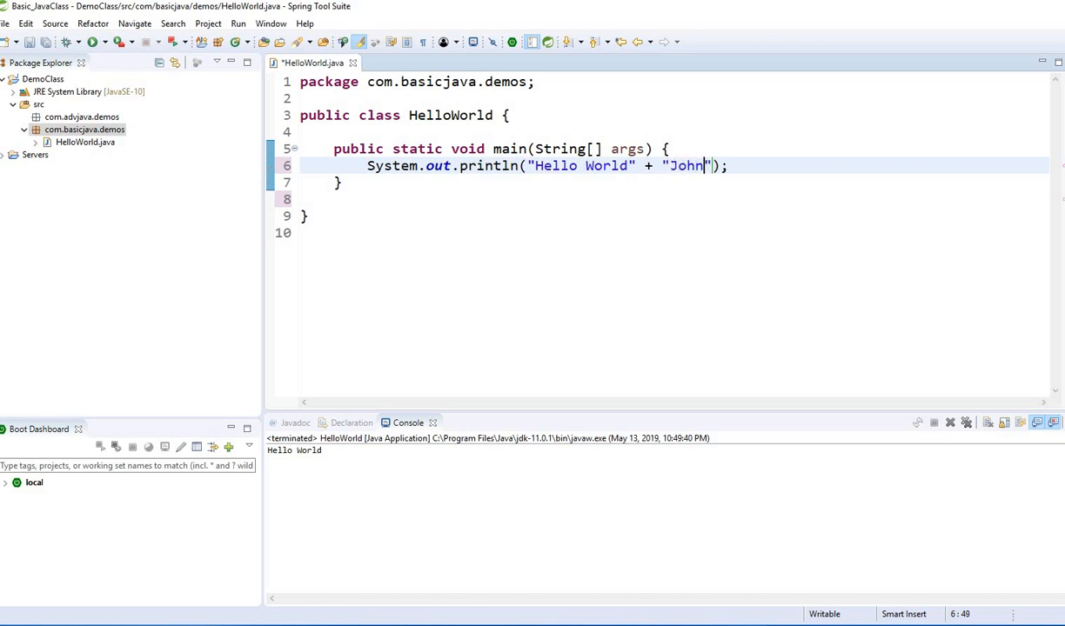
pyautogui.press('ctrl+s')
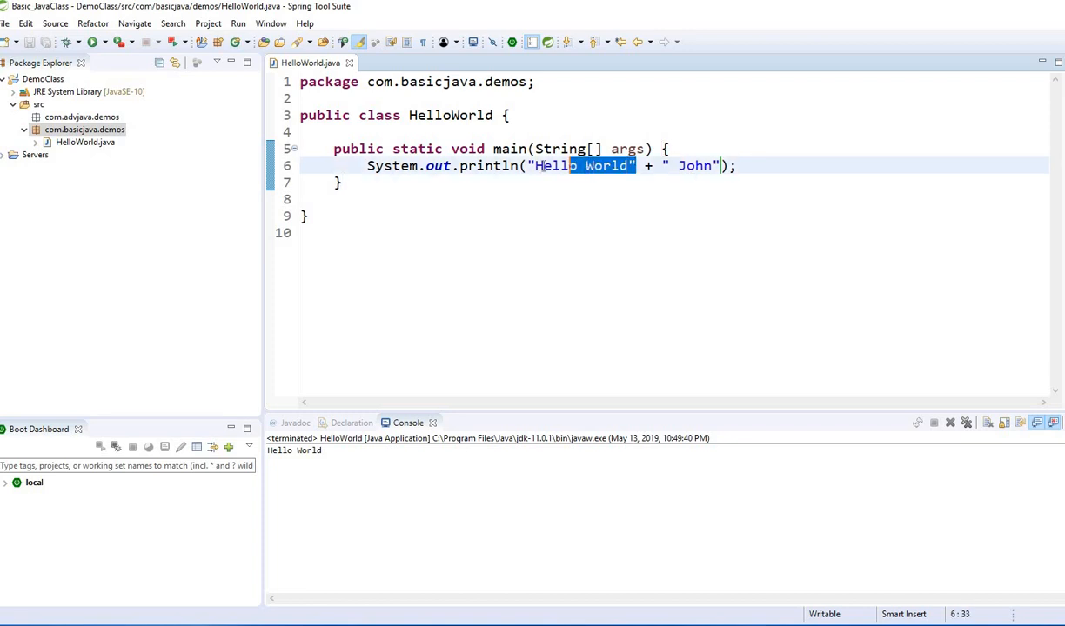
# Start appending + 12 to the end of the println statement.
pyautogui.click(545, 165)
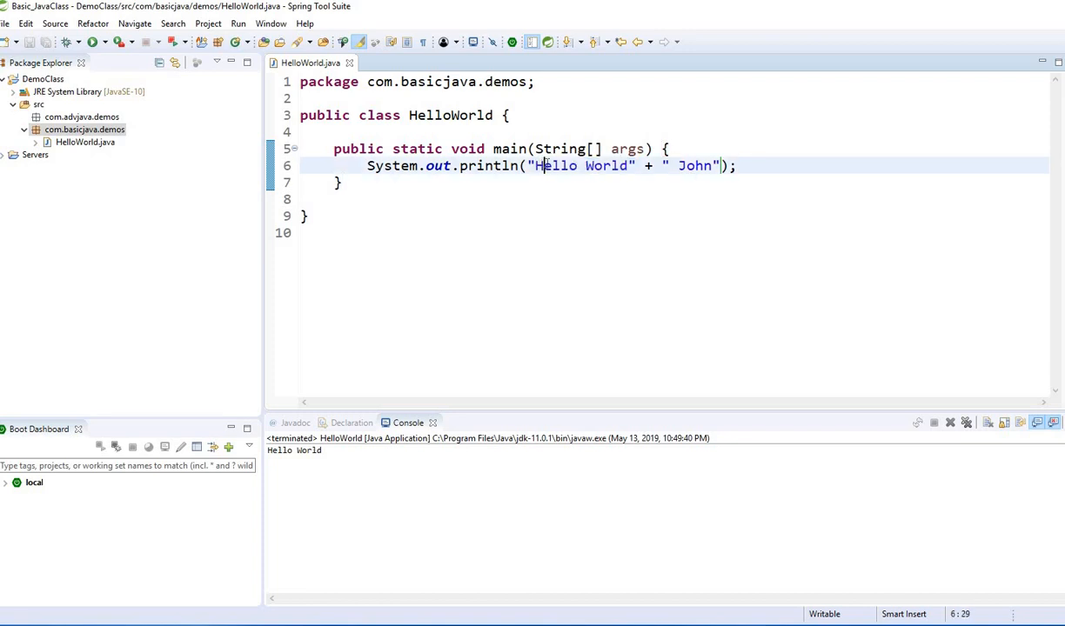
pyautogui.doubleClick(694, 166)
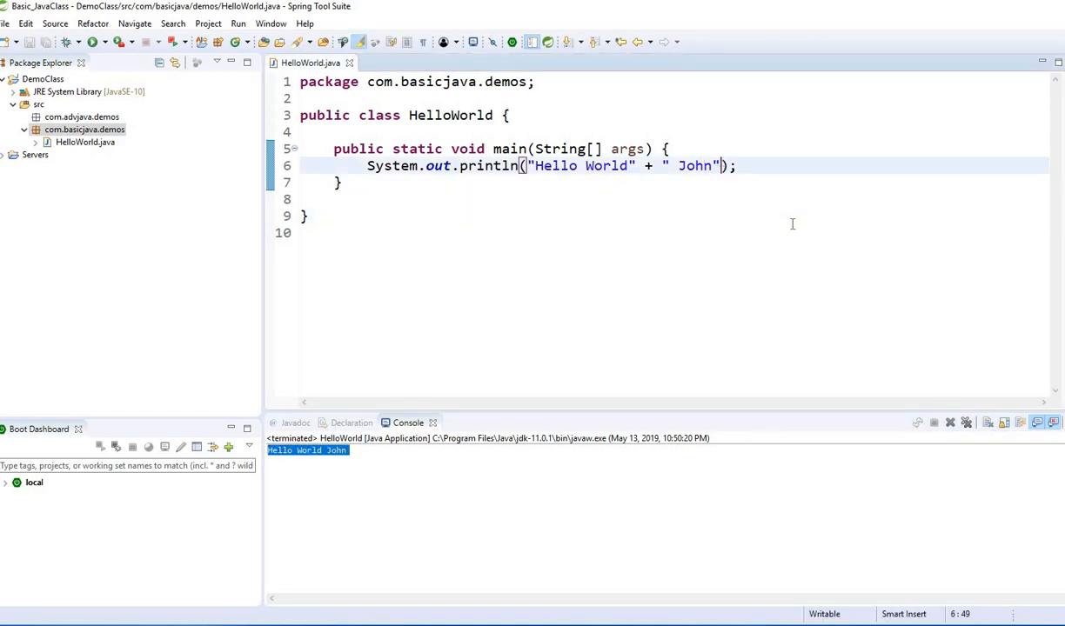
pyautogui.write('" "')
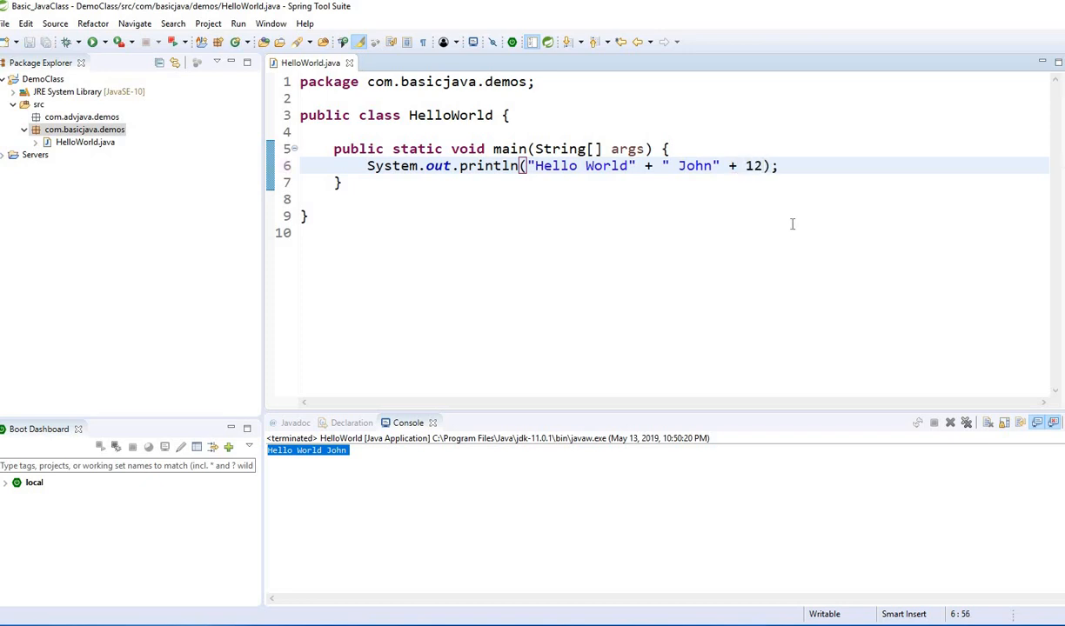
# Run HelloWorld, add a space after John, and rerun to print Hello World John 12.
pyautogui.doubleClick(694, 165)
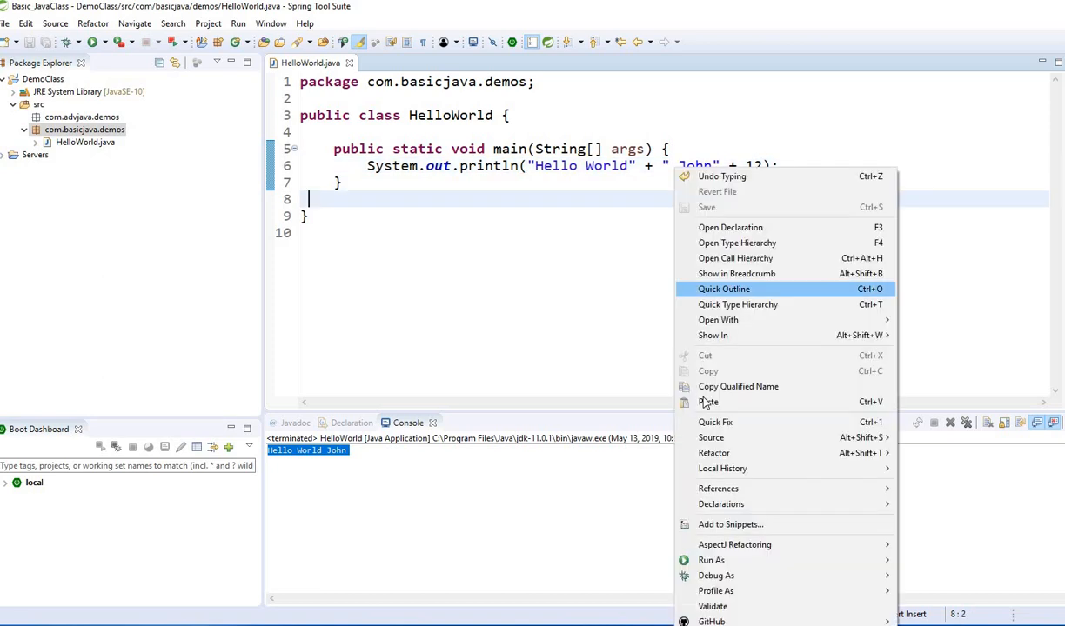
pyautogui.moveTo(711, 559)
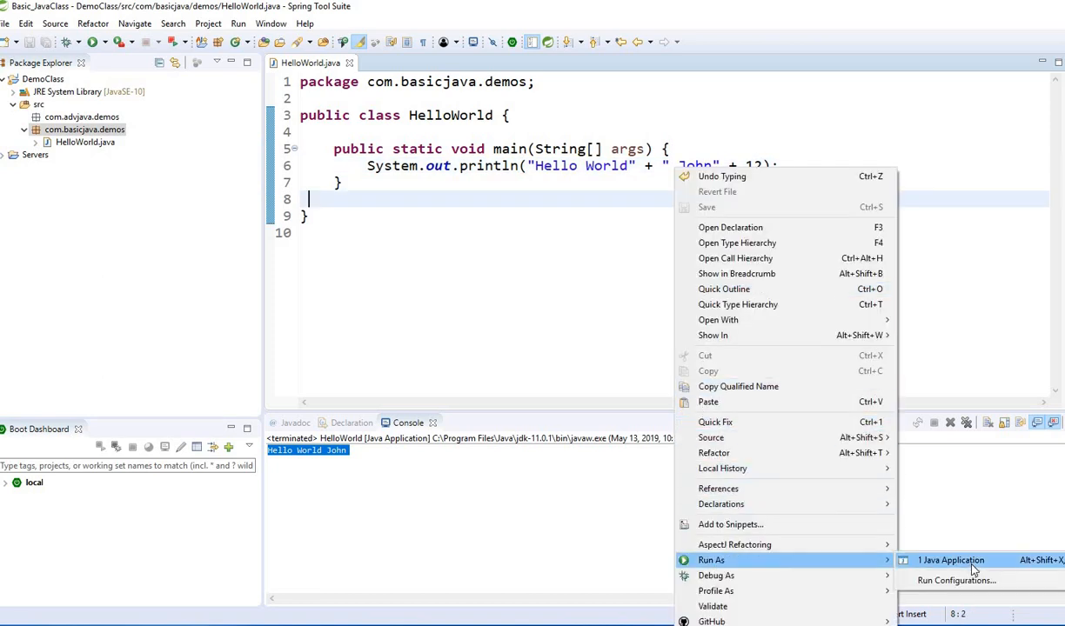
pyautogui.click(950, 559)
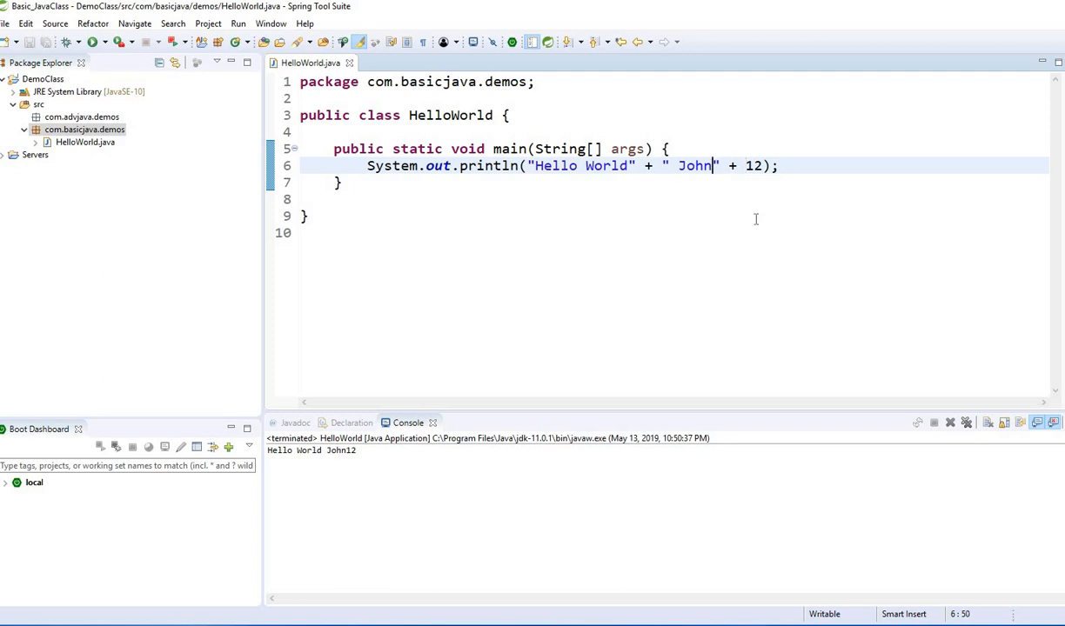
pyautogui.write('" "')
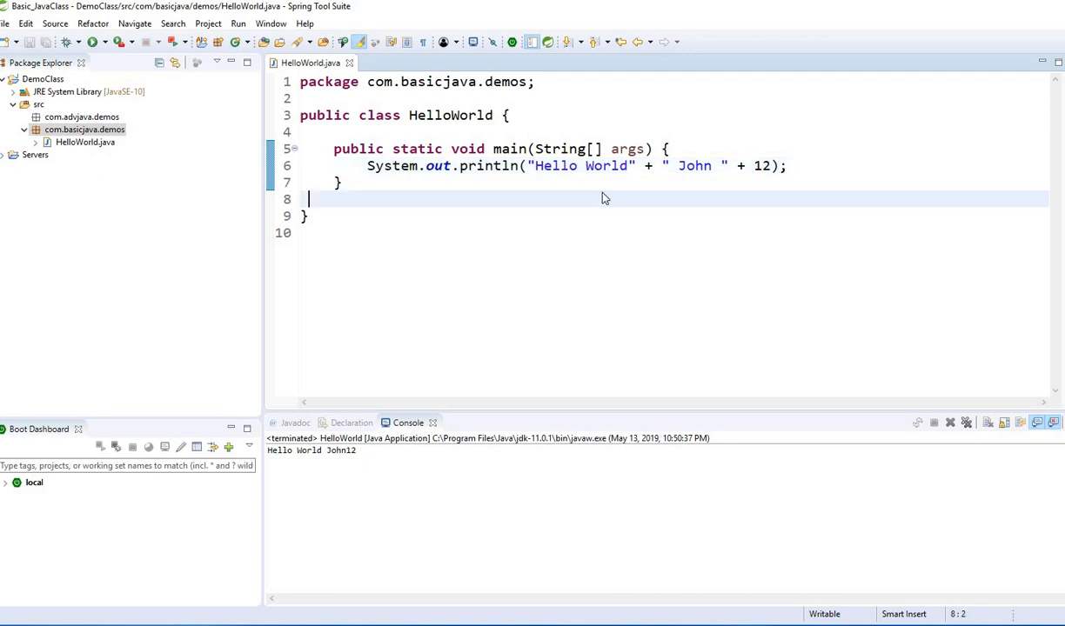
pyautogui.rightClick(605, 198)
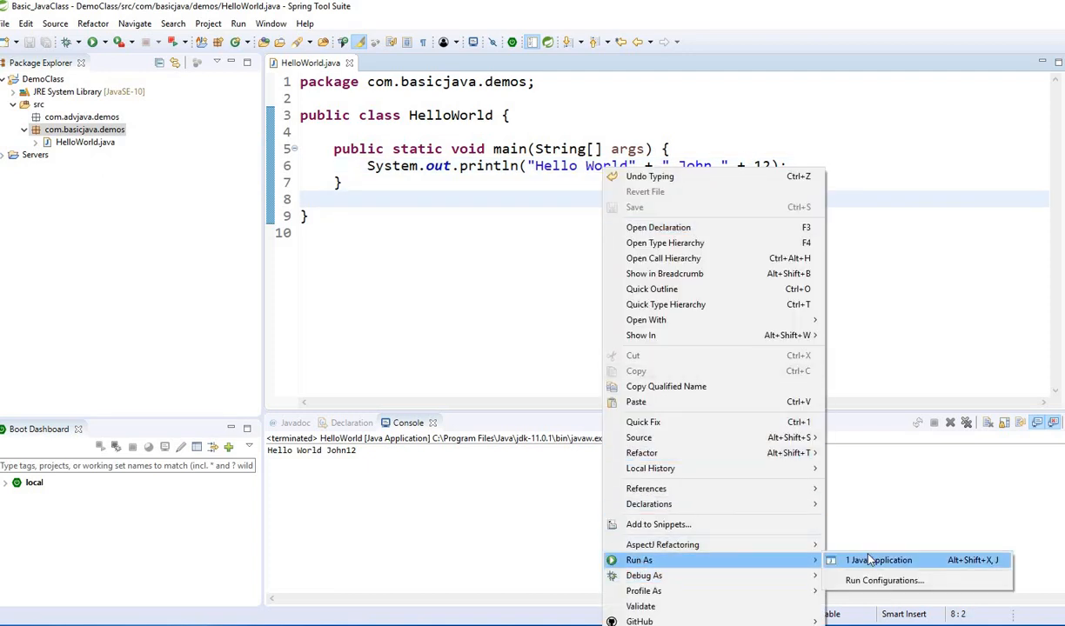
pyautogui.click(879, 559)
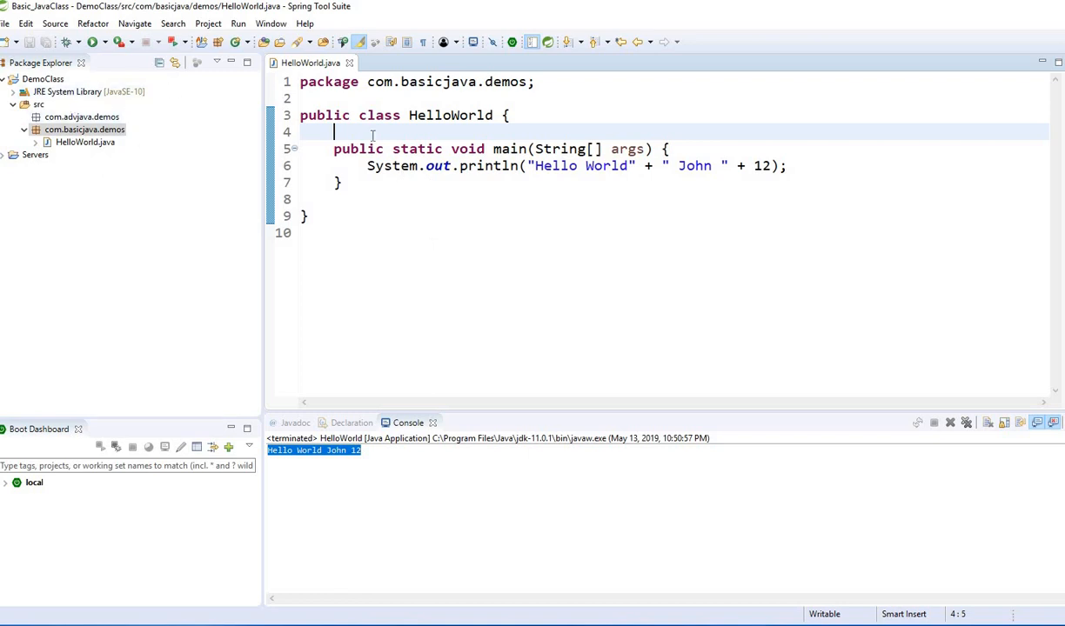
pyautogui.moveTo(126, 243)
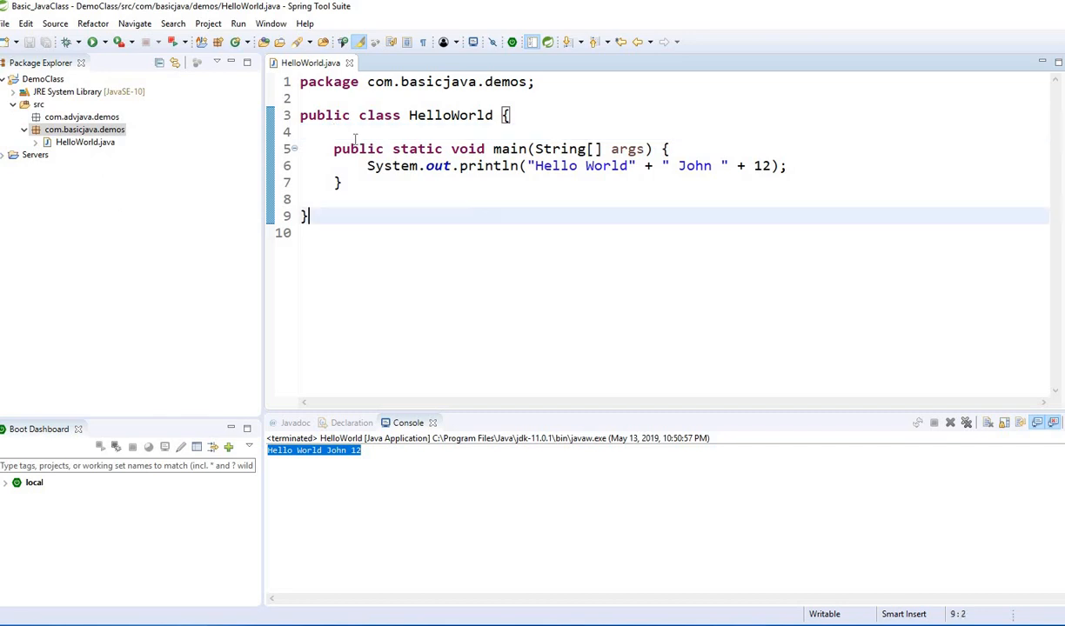
pyautogui.press('ctrl+a')
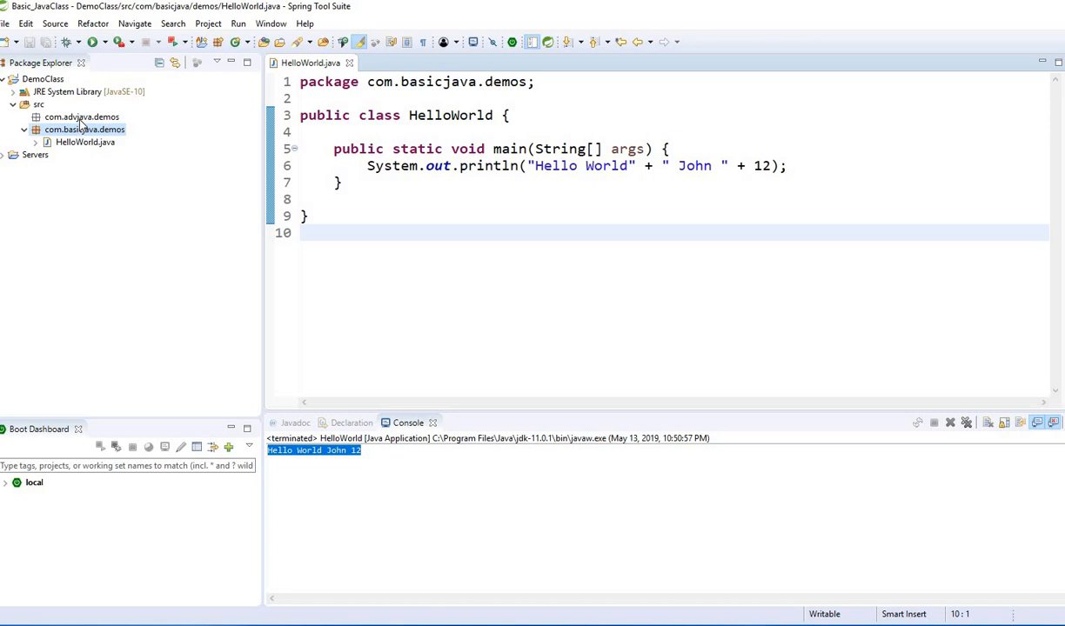
pyautogui.moveTo(233, 129)
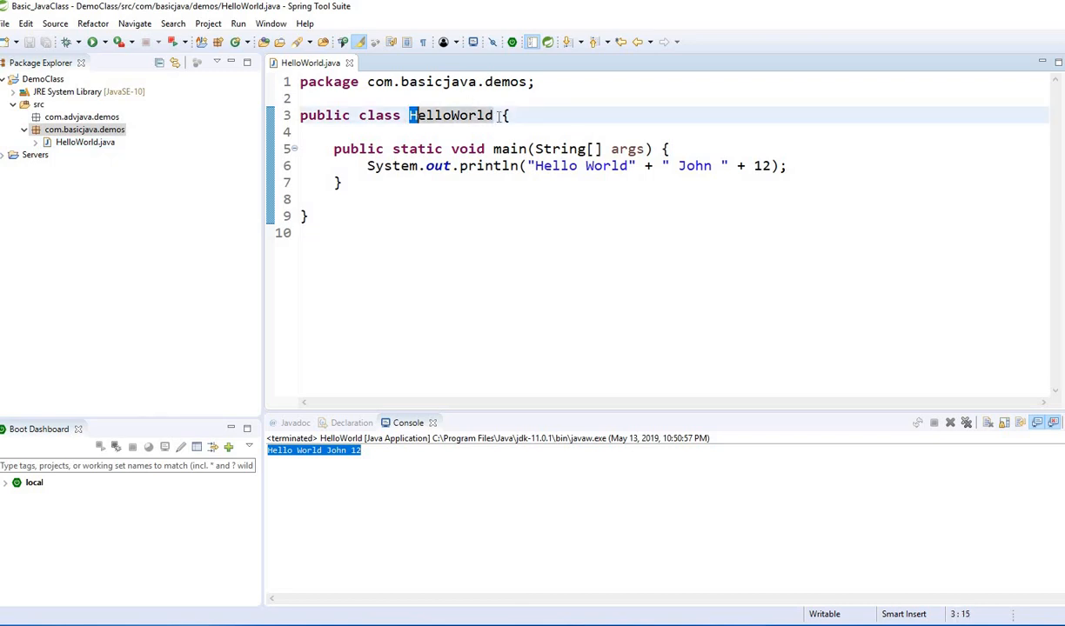
pyautogui.click(512, 115)
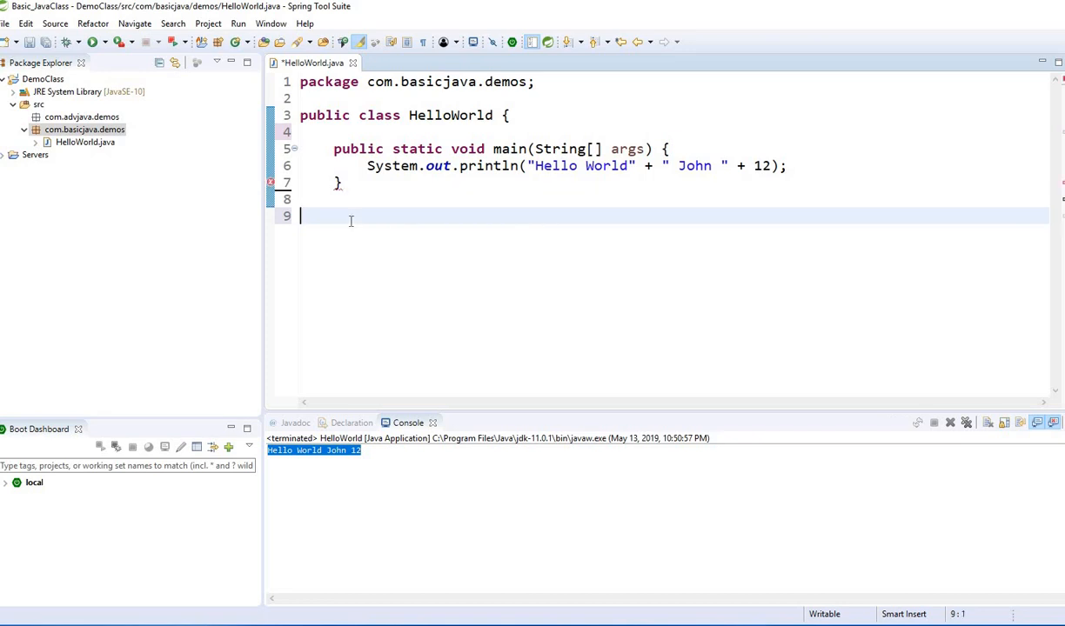
pyautogui.write('}')
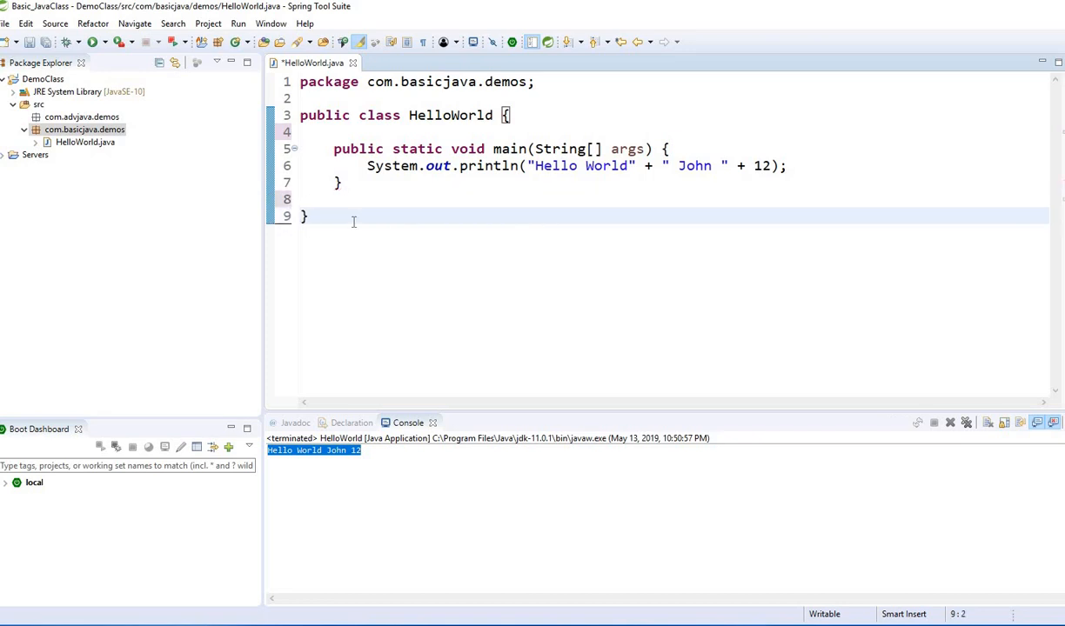
pyautogui.click(509, 114)
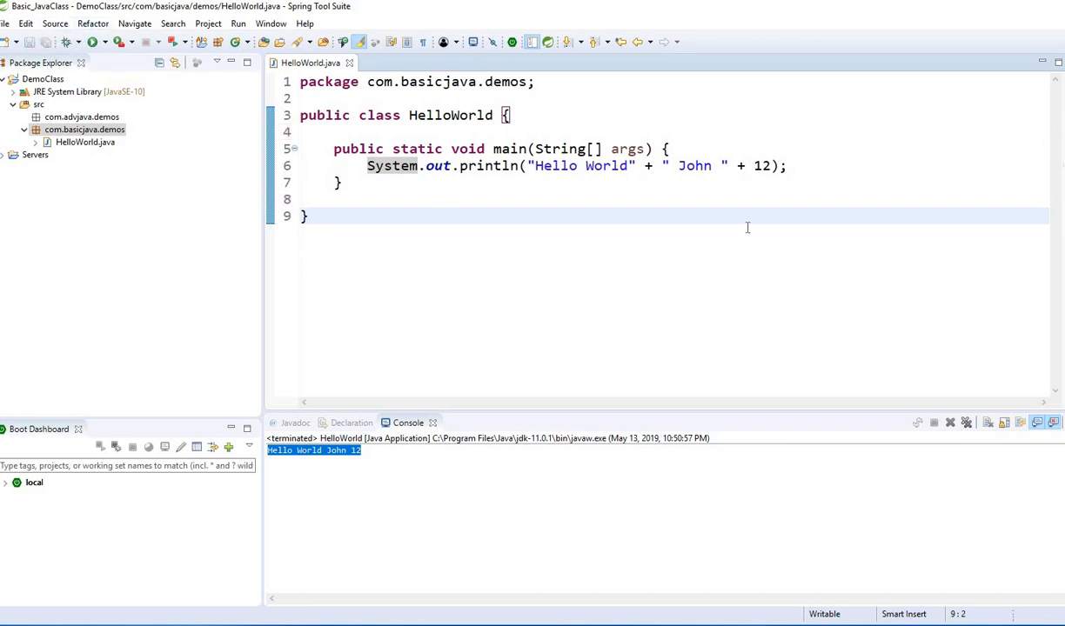
pyautogui.click(307, 216)
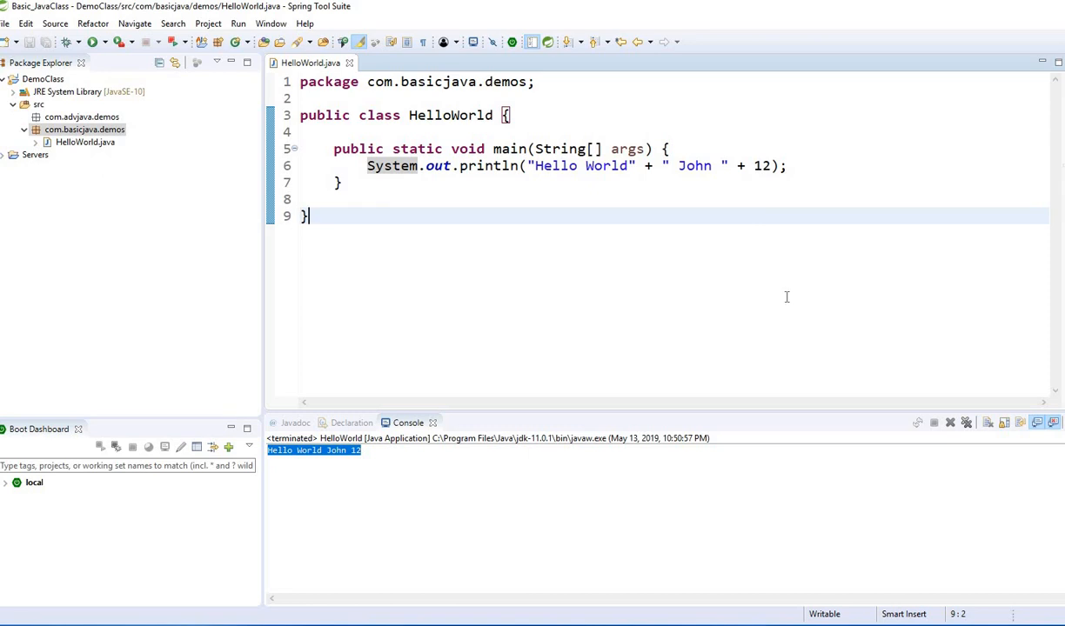
pyautogui.moveTo(566, 435)
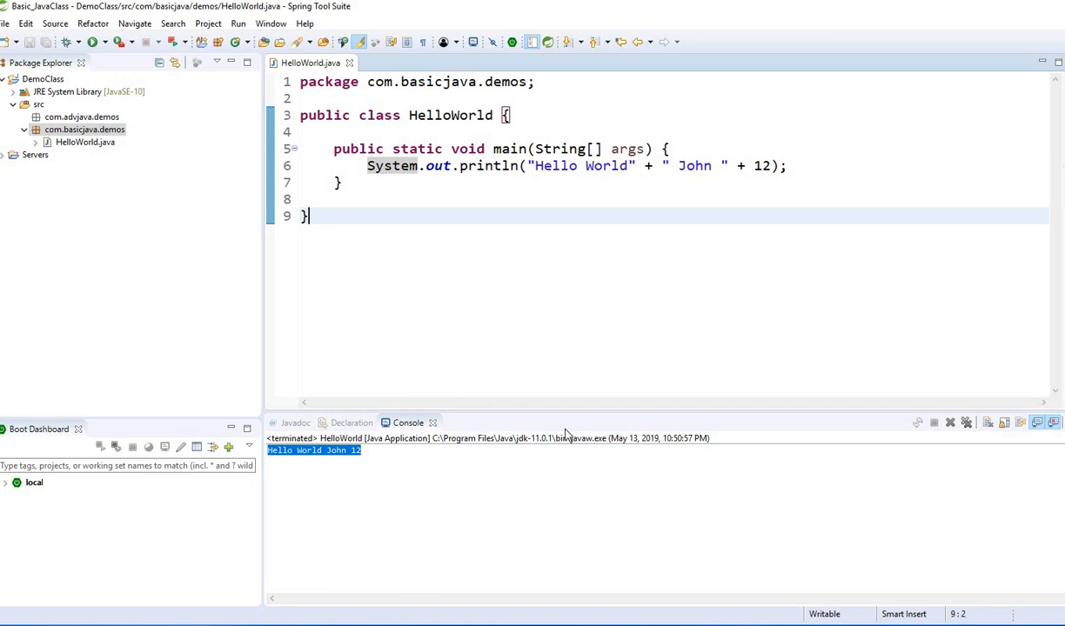